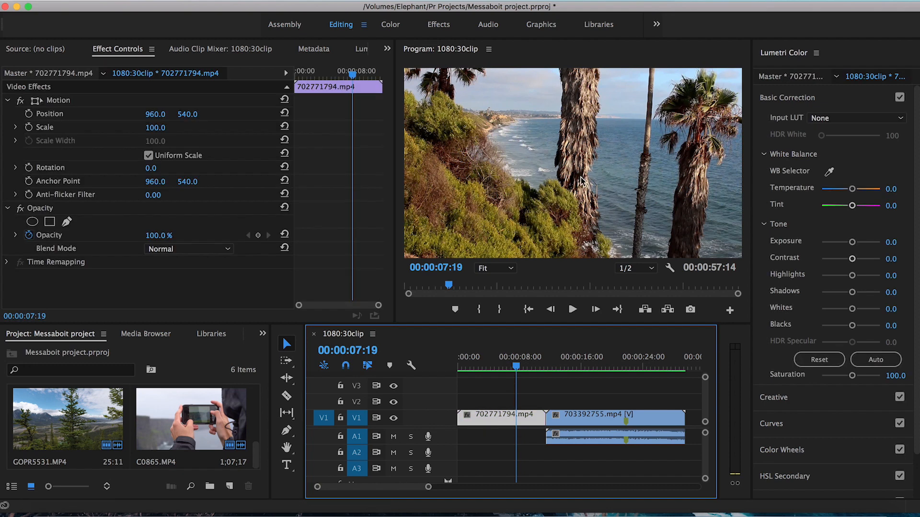
{"action": "mouse_move", "coordinate": [601, 73]}
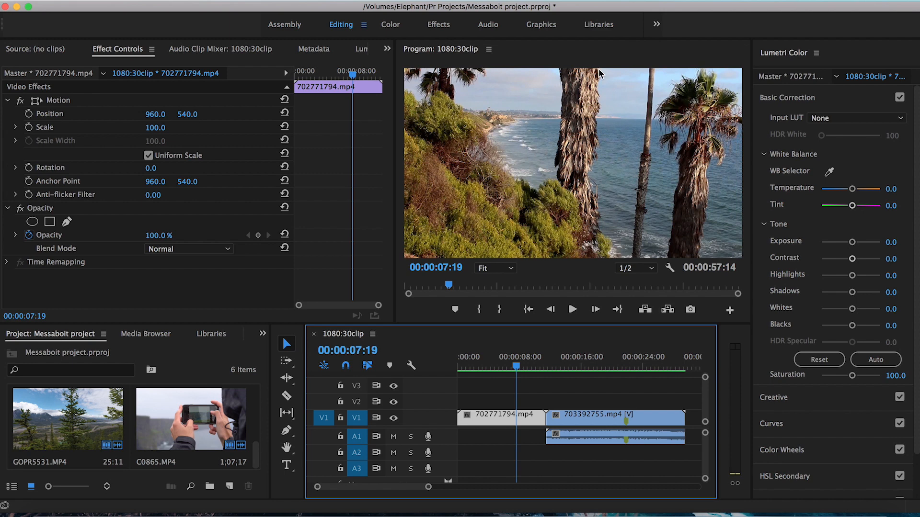
{"action": "mouse_move", "coordinate": [587, 198]}
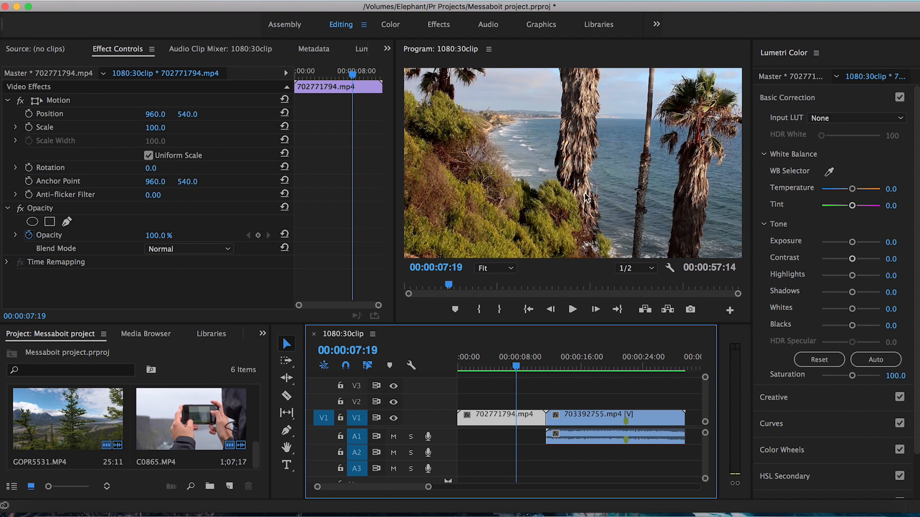
{"action": "mouse_move", "coordinate": [590, 116]}
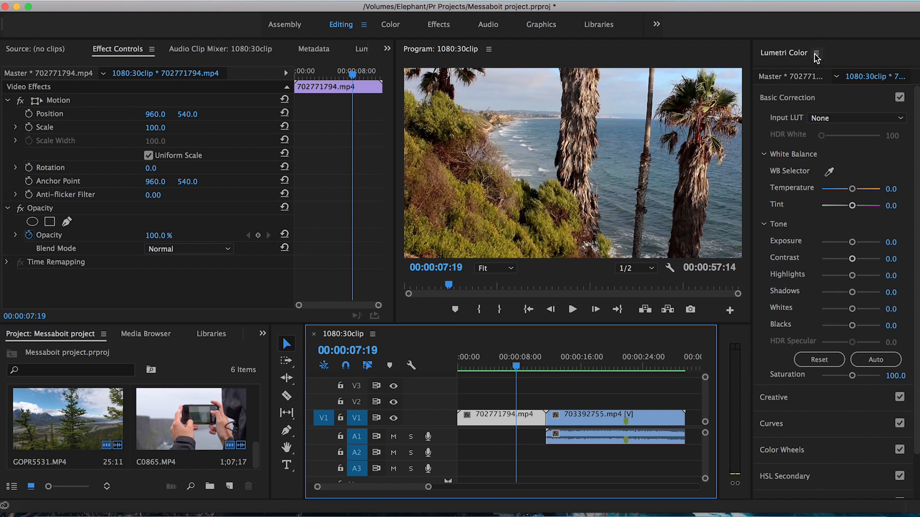
{"action": "mouse_move", "coordinate": [874, 138]}
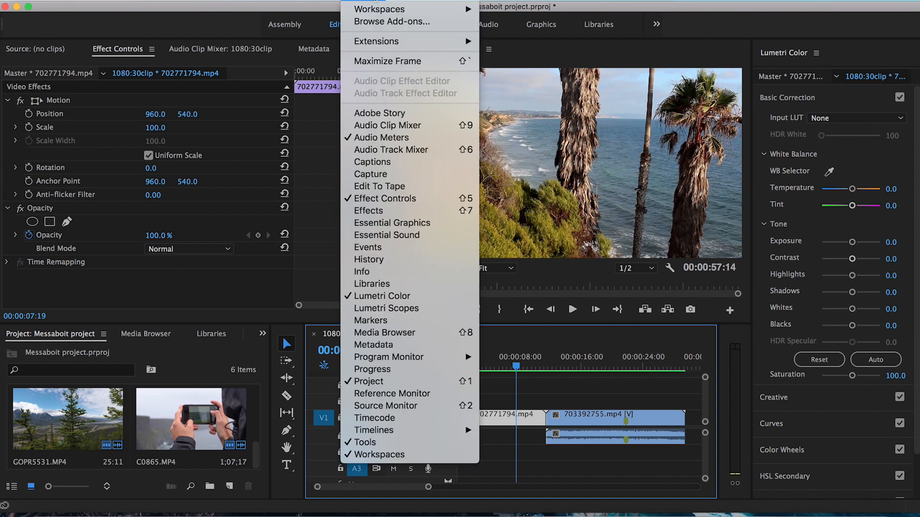
{"action": "mouse_move", "coordinate": [382, 296]}
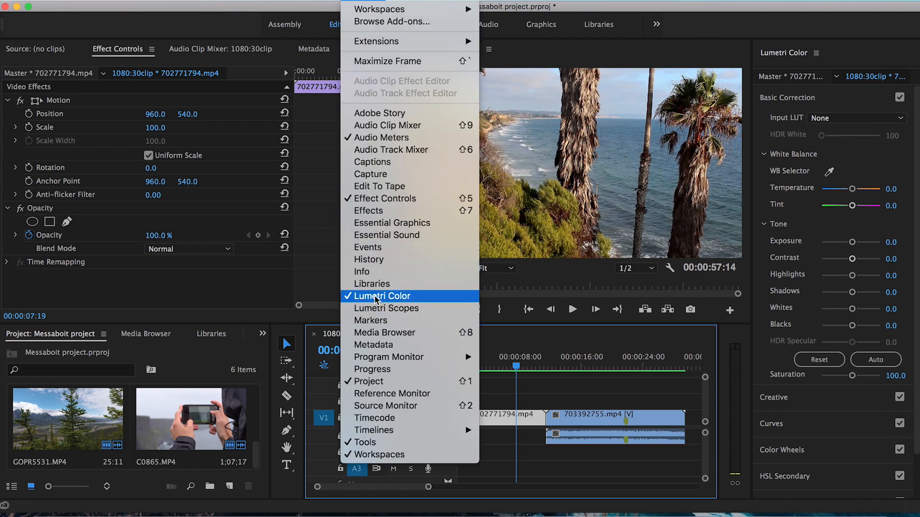
Step: Create a 1920×1080 adjustment layer and place it on V2 above 702771794.mp4
{"action": "left_click", "coordinate": [385, 296]}
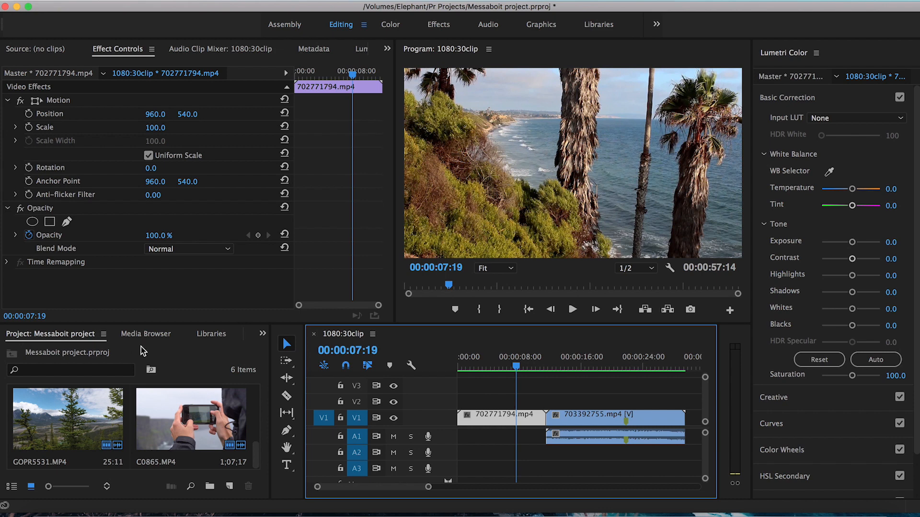
{"action": "mouse_move", "coordinate": [229, 488]}
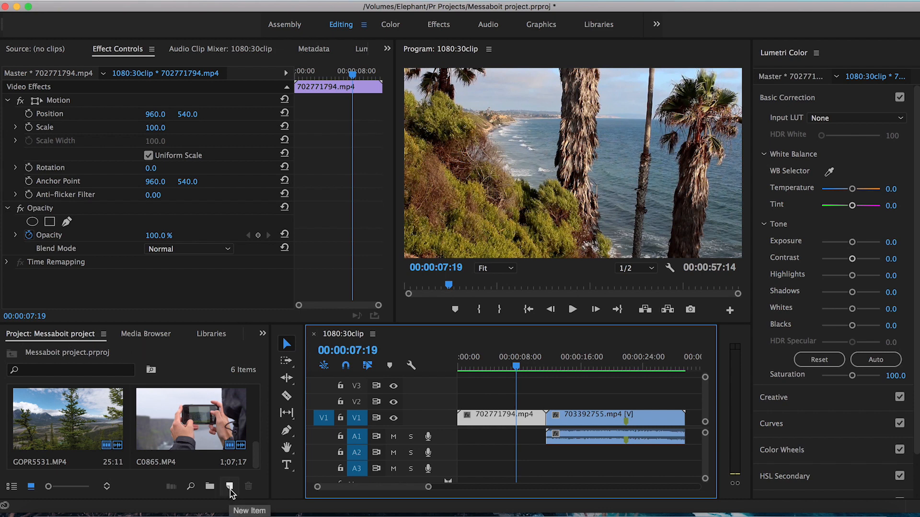
{"action": "left_click", "coordinate": [230, 488]}
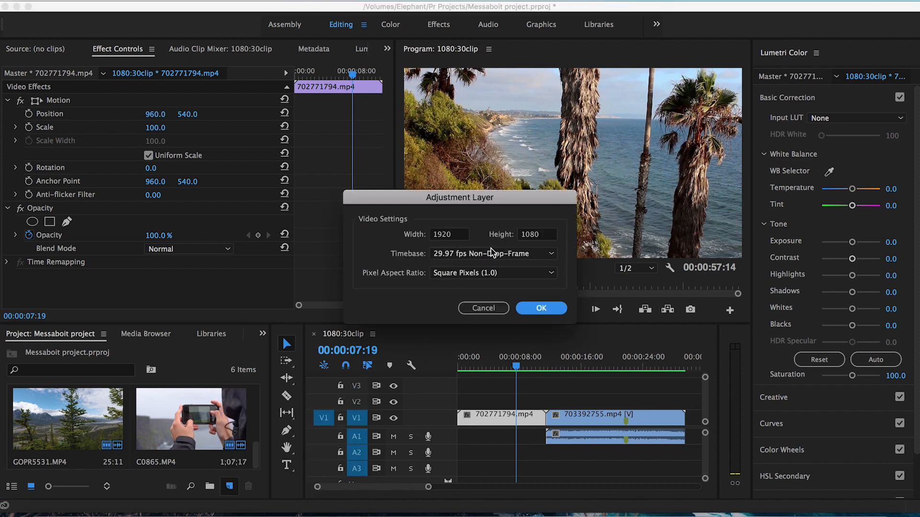
{"action": "left_click", "coordinate": [540, 308]}
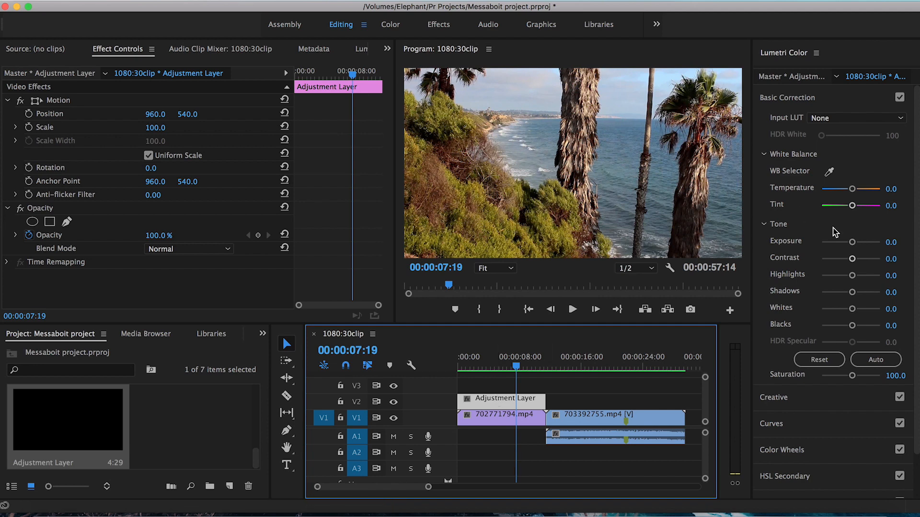
{"action": "mouse_move", "coordinate": [853, 243]}
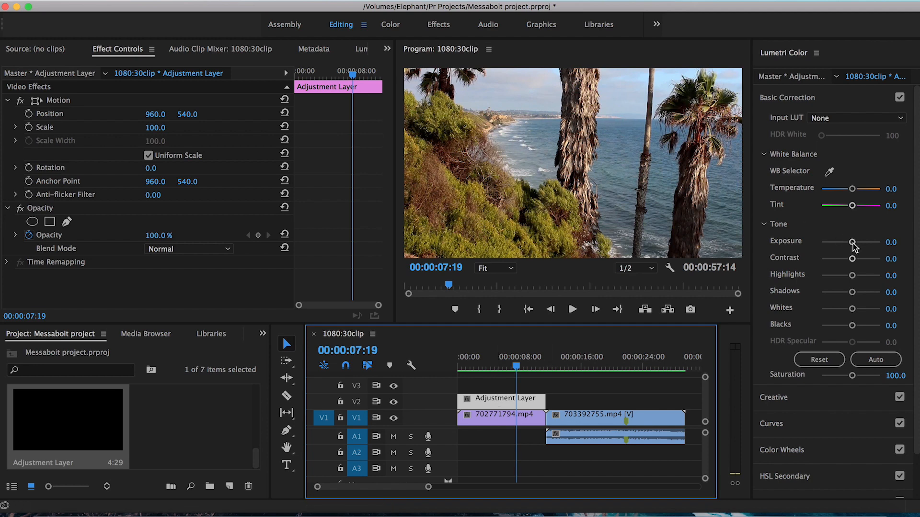
Step: Grade the adjustment layer: exposure −0.2, contrast −2.2, highlights −13.0, whites −6.5
{"action": "left_click_drag", "start_coordinate": [852, 243], "coordinate": [849, 243]}
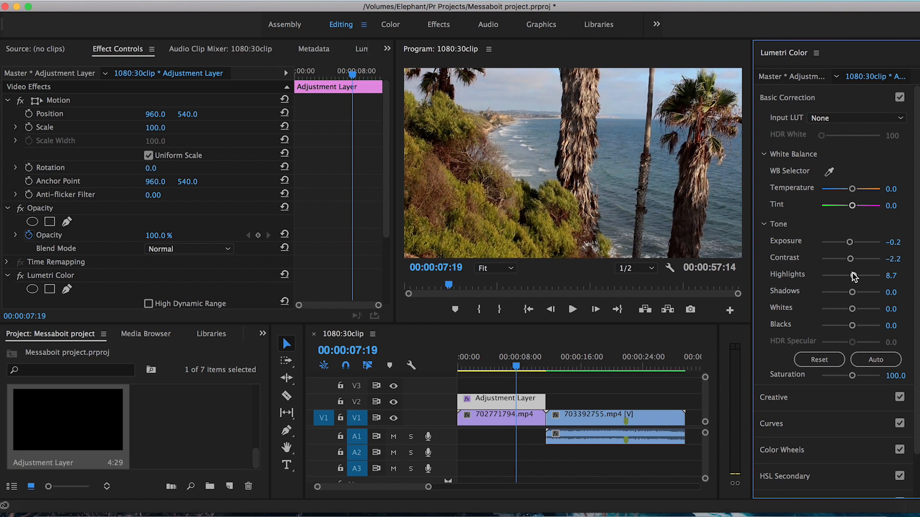
{"action": "left_click_drag", "start_coordinate": [854, 275], "coordinate": [849, 275]}
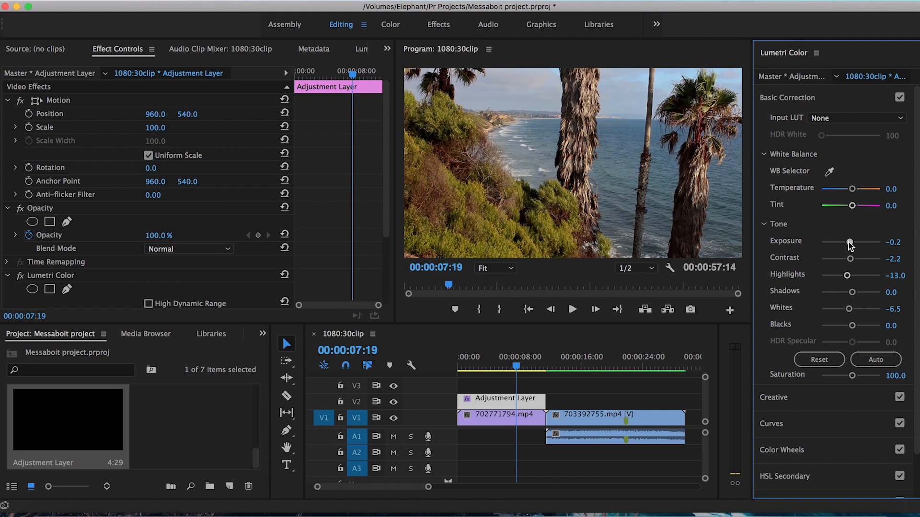
{"action": "left_click_drag", "start_coordinate": [849, 241], "coordinate": [847, 244]}
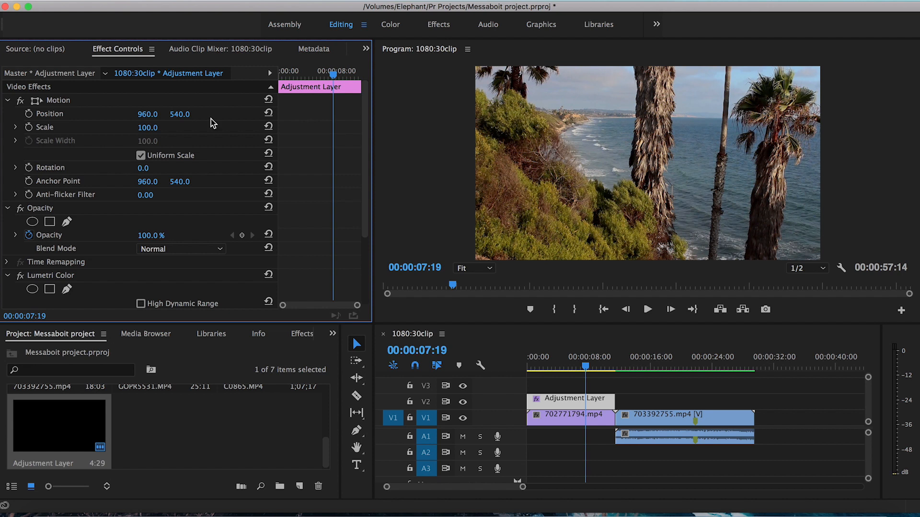
{"action": "mouse_move", "coordinate": [115, 122]}
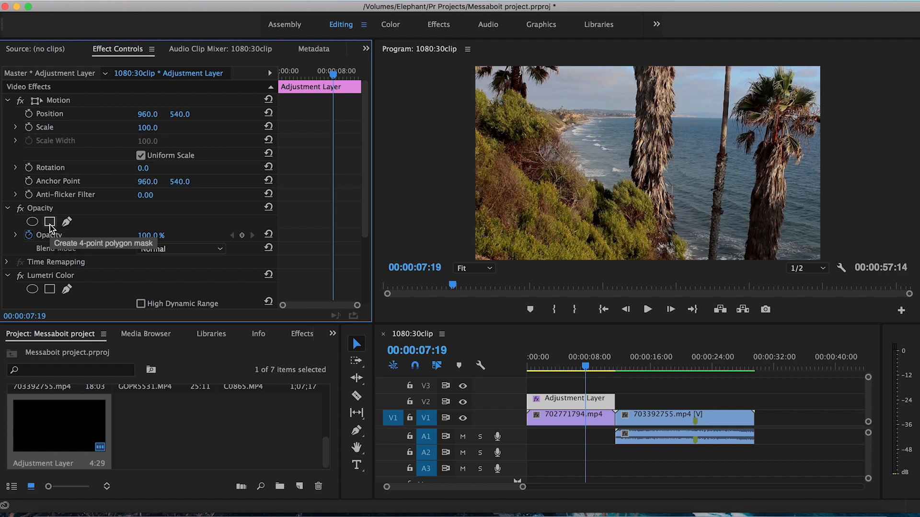
{"action": "mouse_move", "coordinate": [32, 222]}
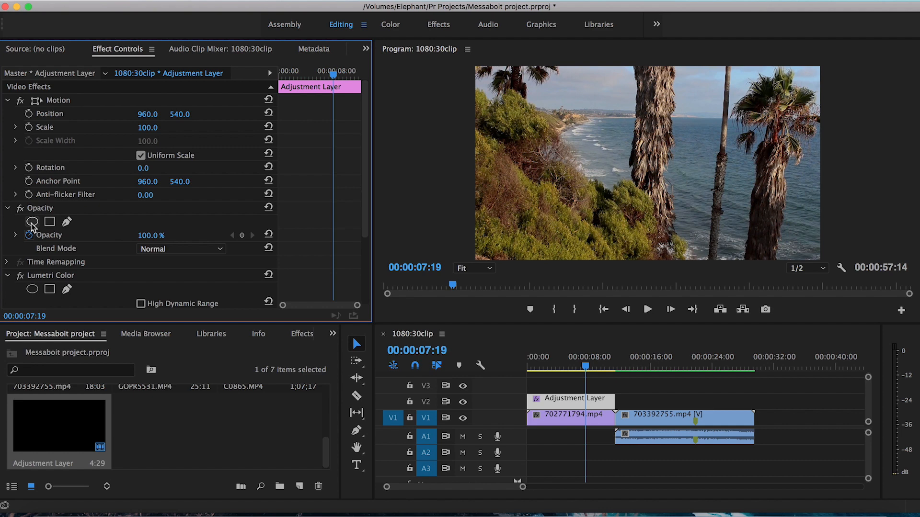
{"action": "mouse_move", "coordinate": [50, 222]}
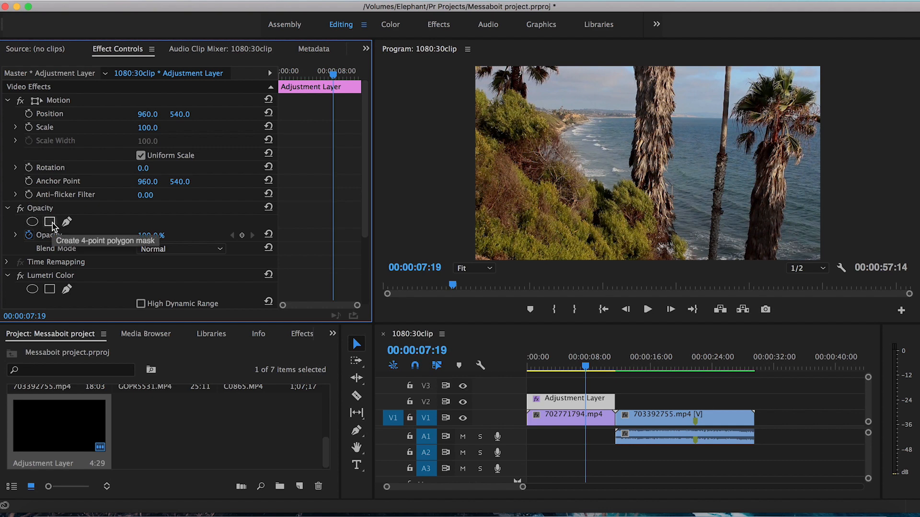
Step: Add a four-point polygon opacity mask and reshape it around the central palm trunk
{"action": "left_click", "coordinate": [49, 222]}
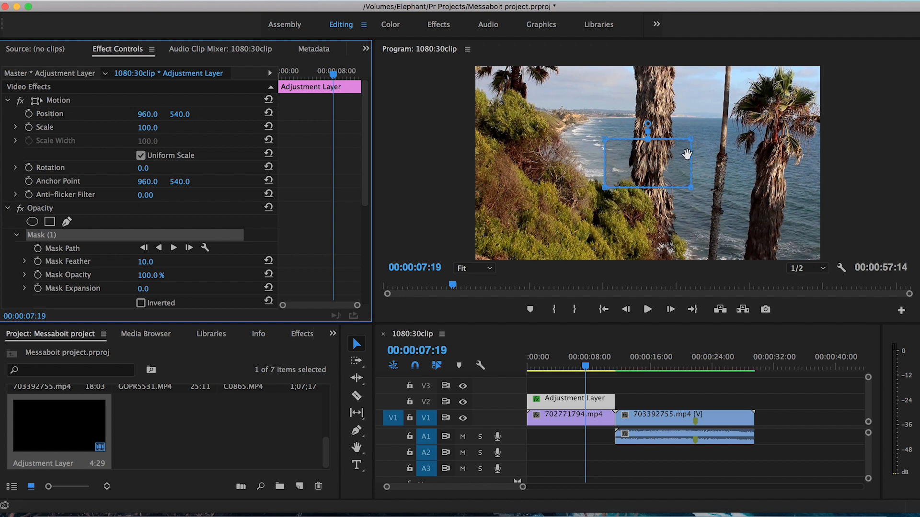
{"action": "mouse_move", "coordinate": [641, 154]}
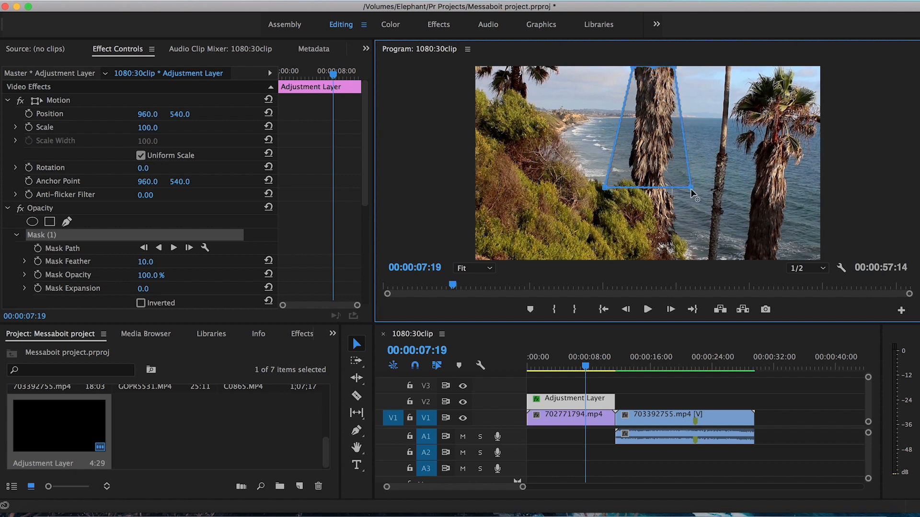
{"action": "left_click_drag", "start_coordinate": [695, 190], "coordinate": [672, 229]}
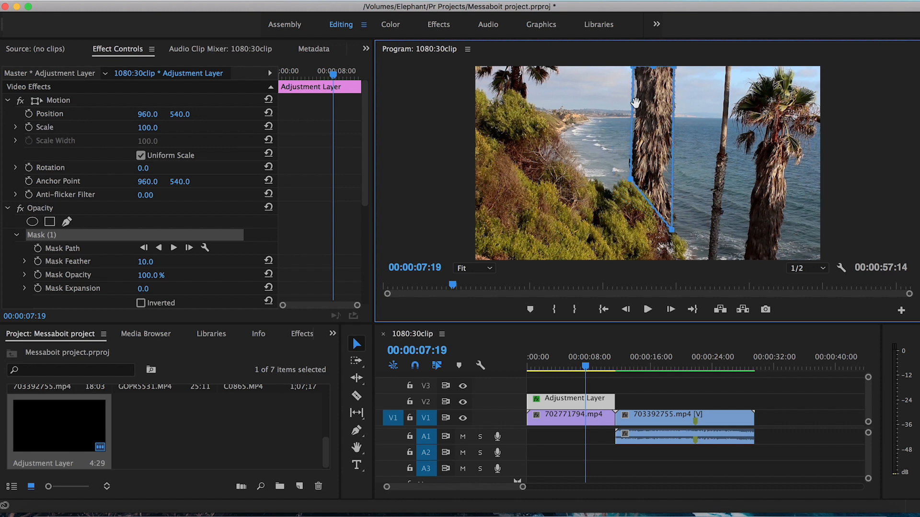
{"action": "mouse_move", "coordinate": [676, 165]}
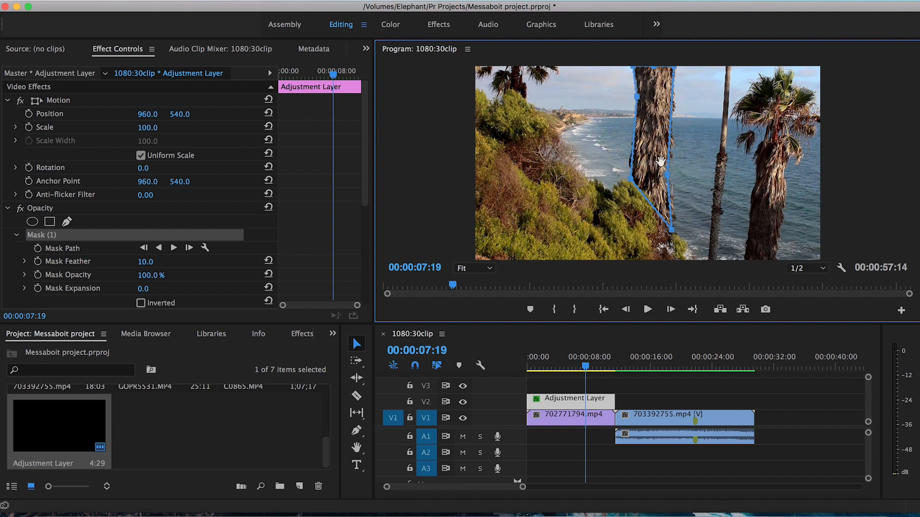
{"action": "mouse_move", "coordinate": [600, 148]}
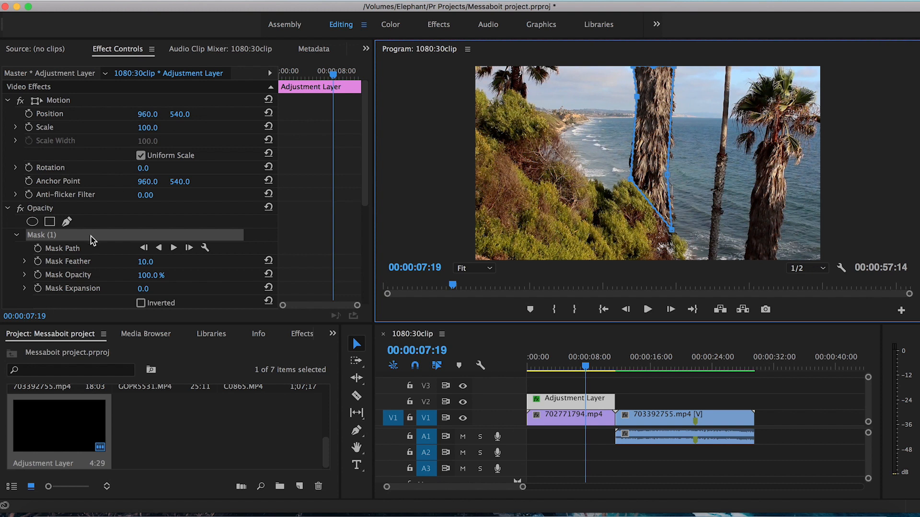
{"action": "mouse_move", "coordinate": [56, 249]}
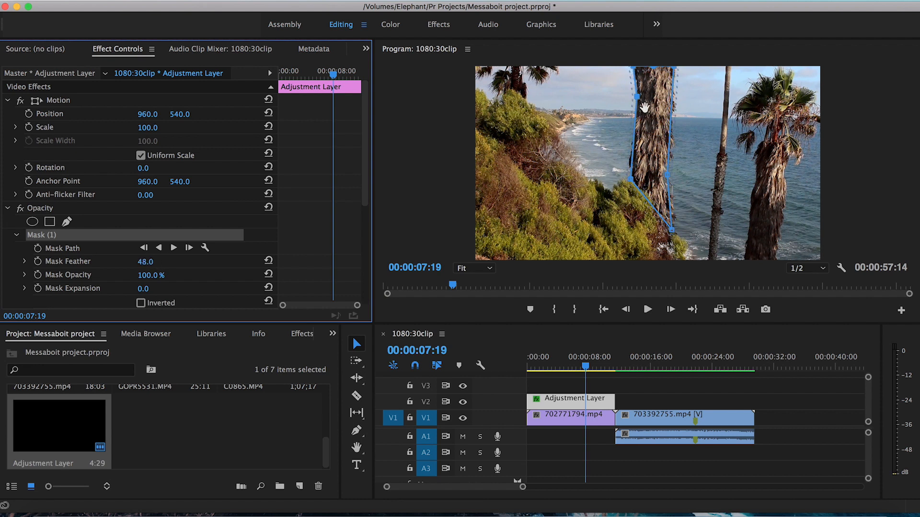
{"action": "mouse_move", "coordinate": [693, 176]}
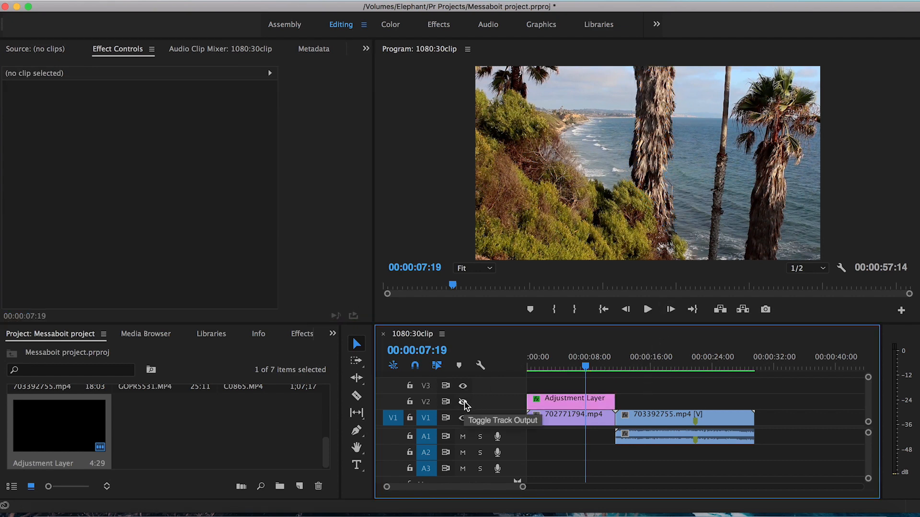
Step: Toggle the V2 track output to compare the mask softened to feather 48
{"action": "left_click", "coordinate": [463, 418]}
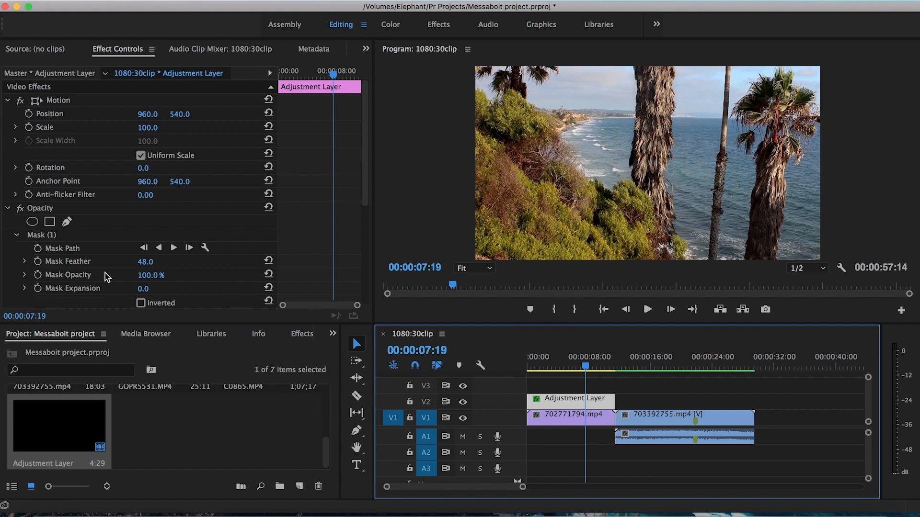
{"action": "mouse_move", "coordinate": [47, 238]}
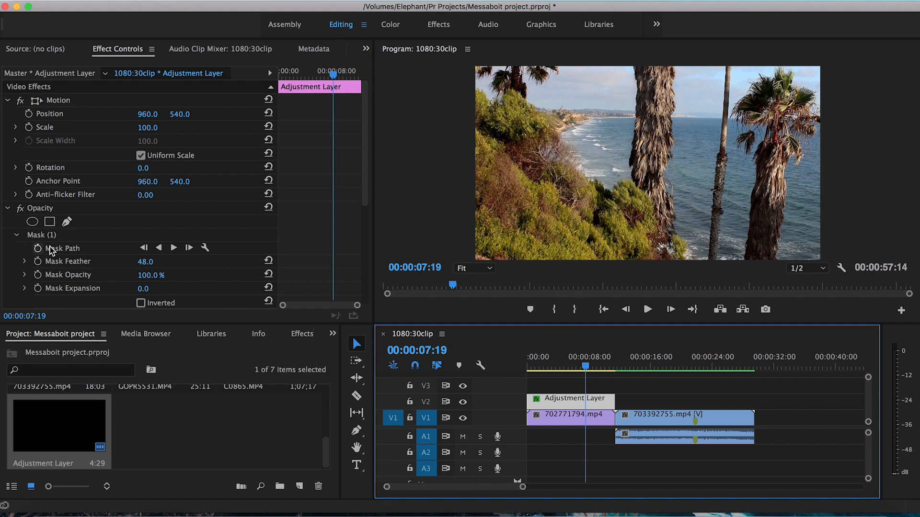
Step: Zoom the Program Monitor out and back to Fit, then invert the palm-trunk mask
{"action": "left_click", "coordinate": [41, 235]}
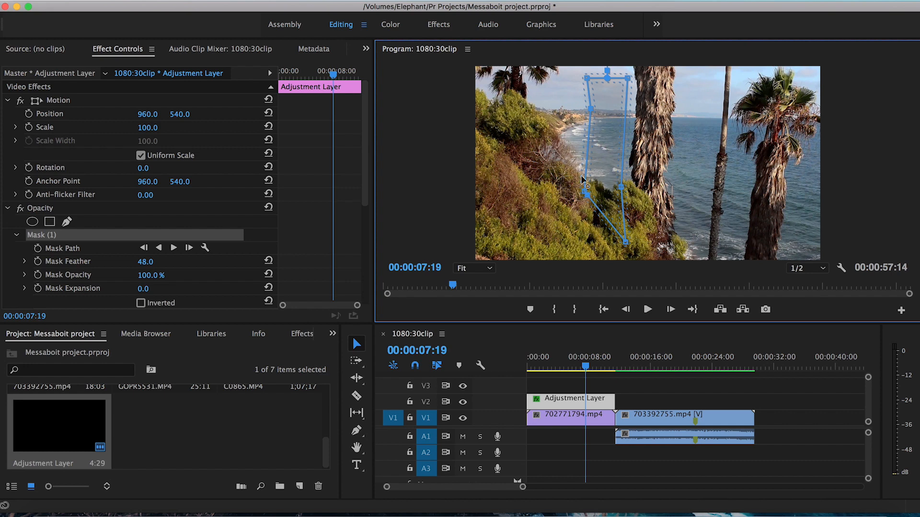
{"action": "left_click", "coordinate": [473, 269]}
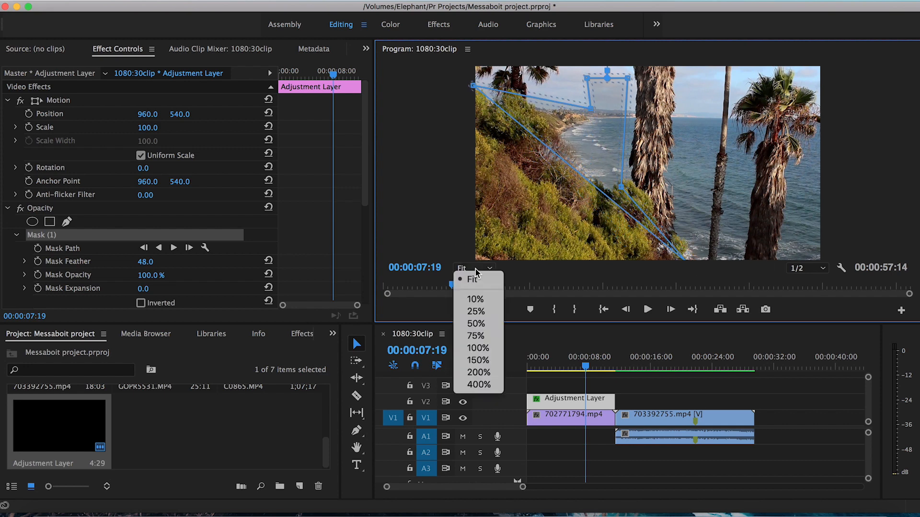
{"action": "left_click", "coordinate": [475, 311]}
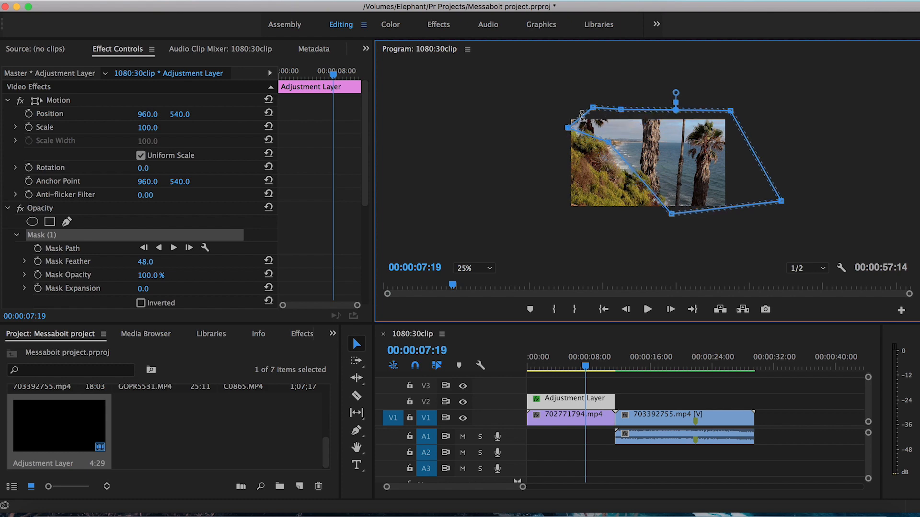
{"action": "mouse_move", "coordinate": [475, 269]}
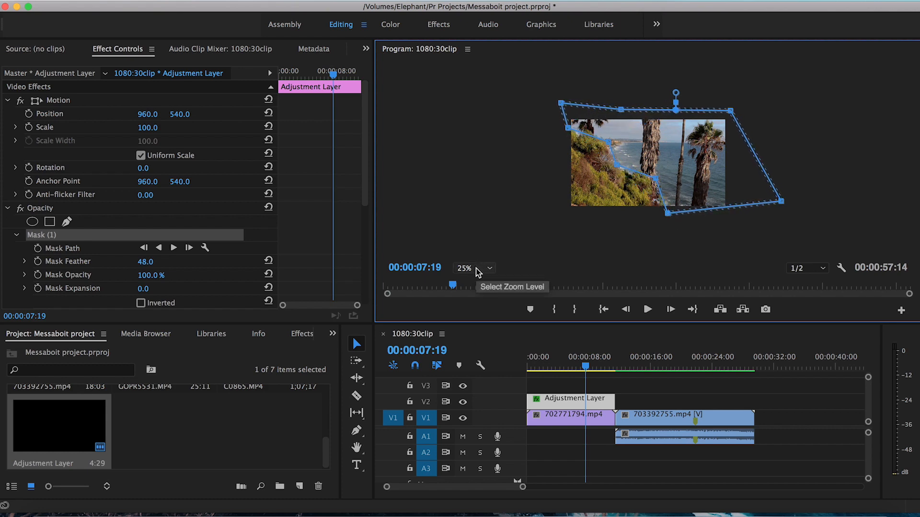
{"action": "left_click", "coordinate": [473, 267]}
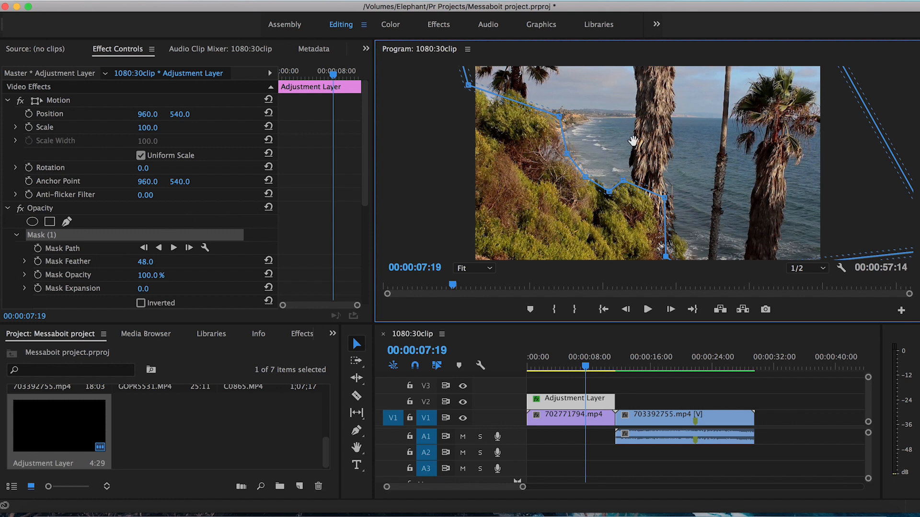
{"action": "mouse_move", "coordinate": [235, 212]}
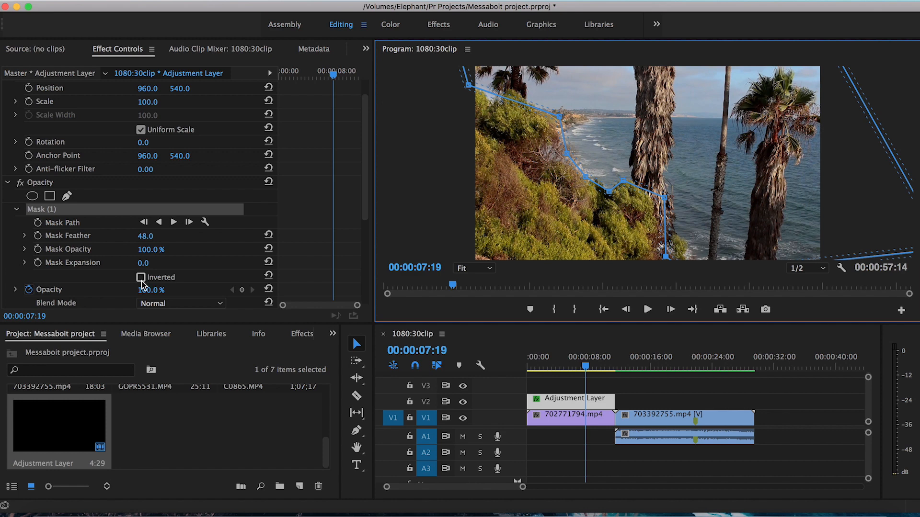
{"action": "left_click", "coordinate": [141, 277]}
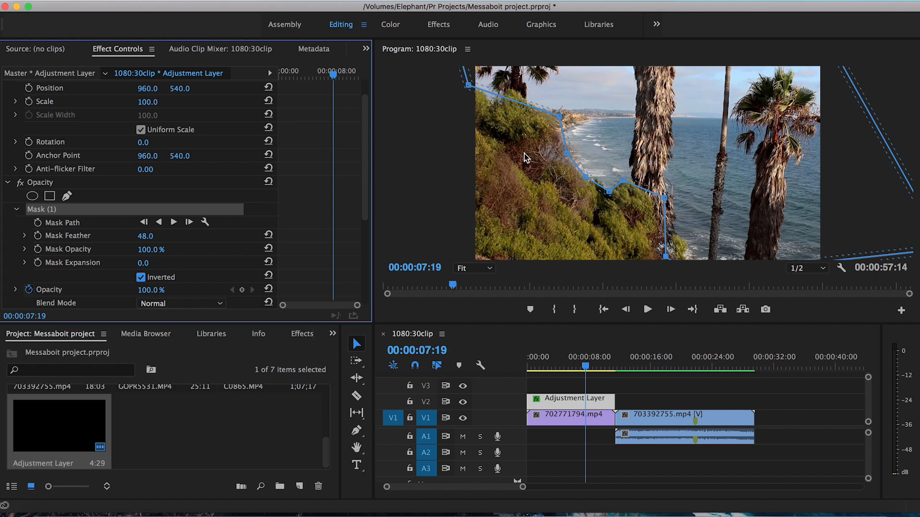
{"action": "mouse_move", "coordinate": [675, 121]}
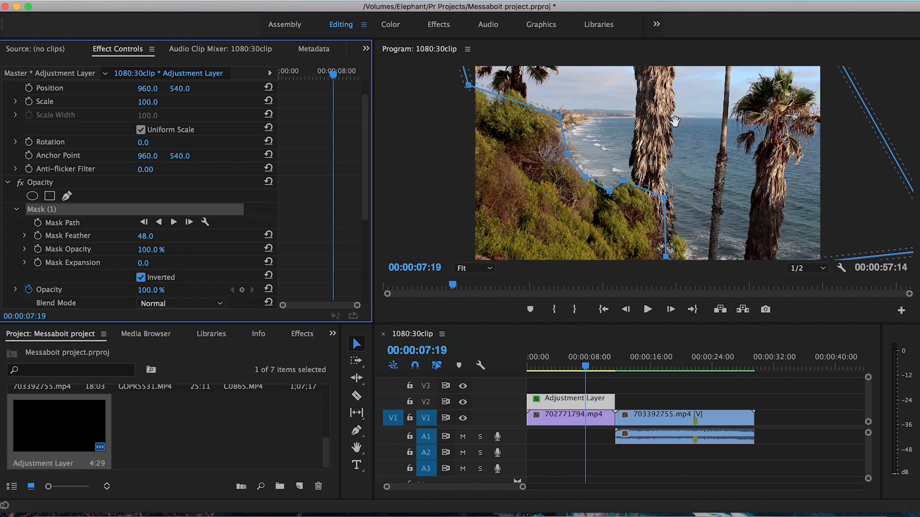
Step: Move the playhead to 00:00:47:29 and select GOPR5531.MP4 to show its effects
{"action": "left_click", "coordinate": [640, 366]}
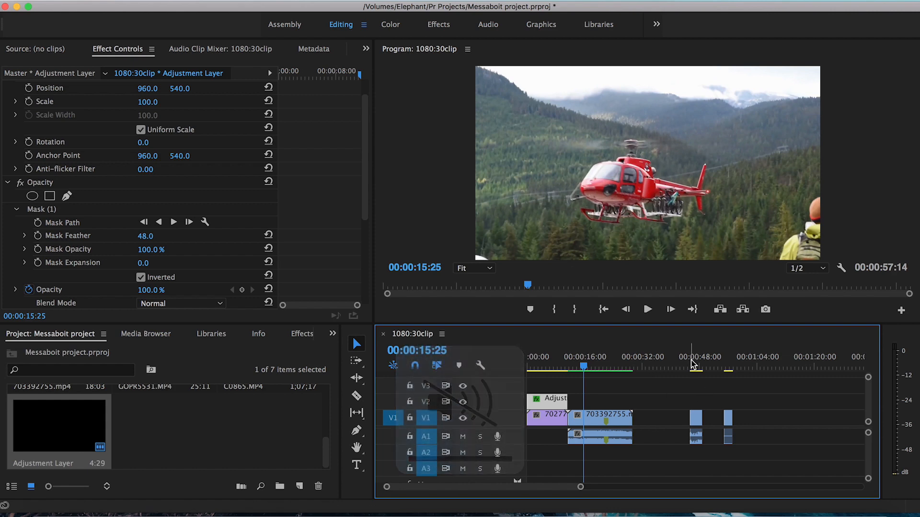
{"action": "left_click", "coordinate": [695, 356]}
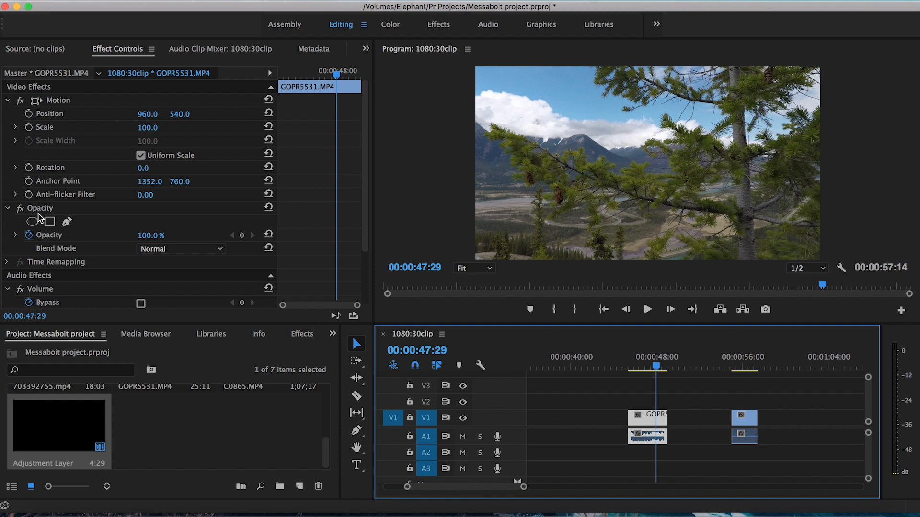
{"action": "mouse_move", "coordinate": [68, 222]}
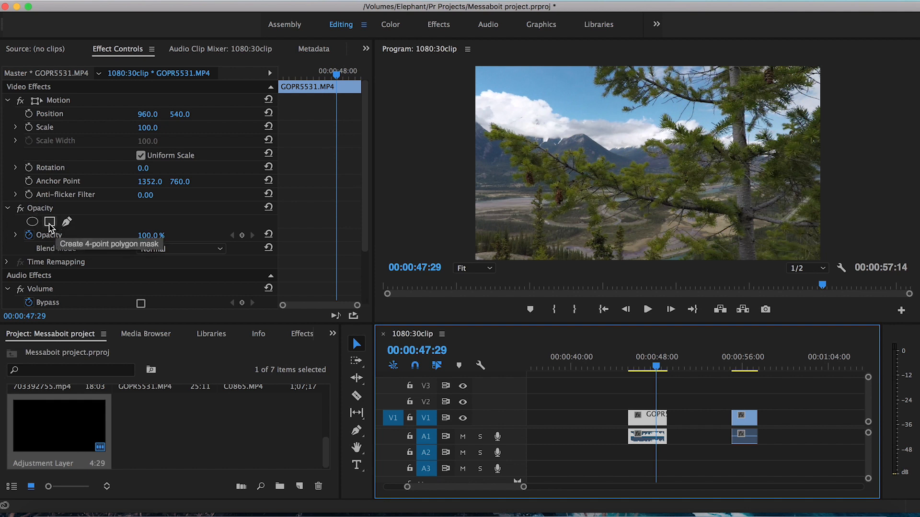
Step: Add a four-point mask to GOPR5531.MP4 and toggle its inversion to compare
{"action": "left_click", "coordinate": [50, 222]}
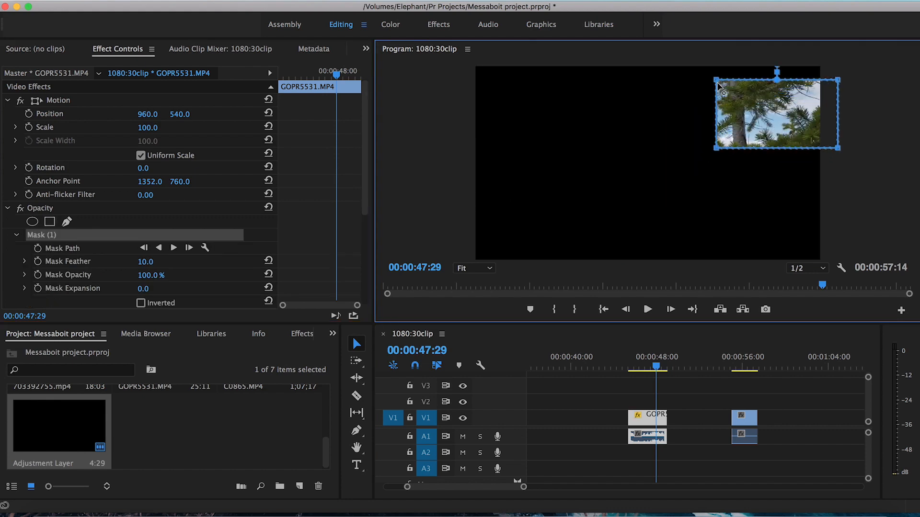
{"action": "left_click", "coordinate": [140, 303]}
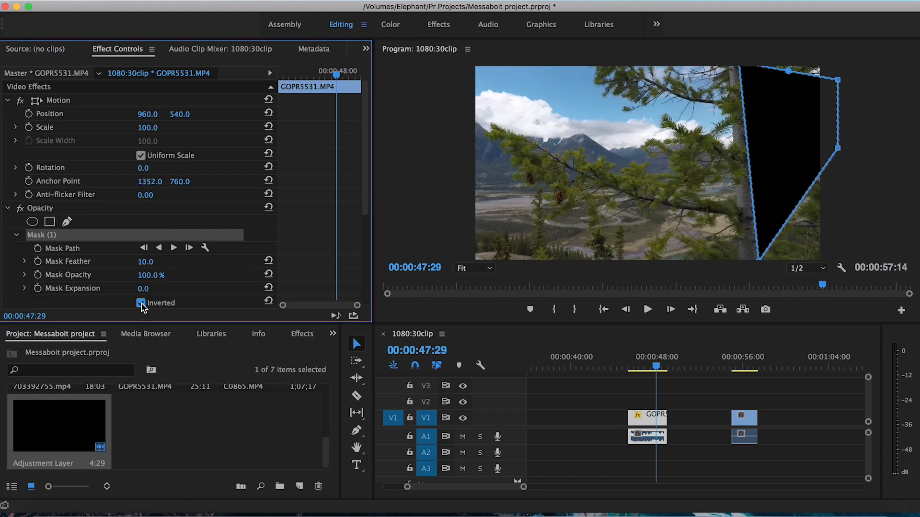
{"action": "left_click", "coordinate": [141, 303]}
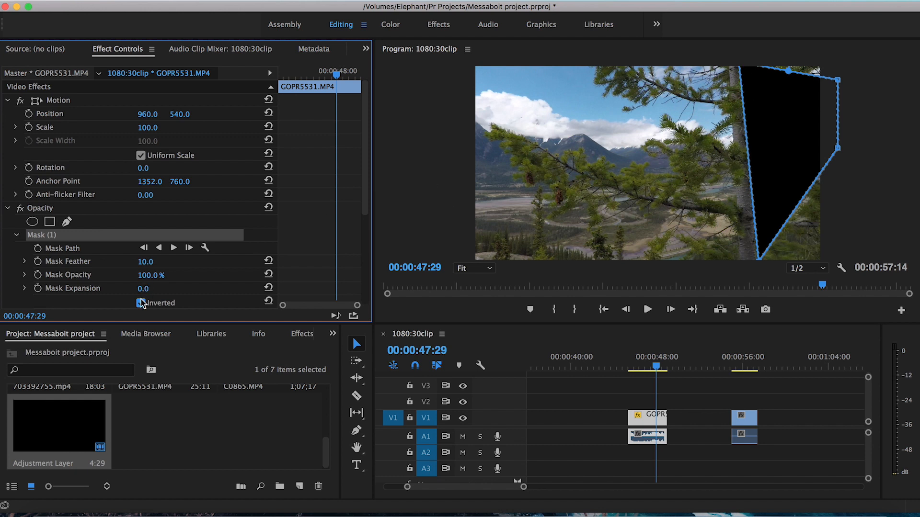
{"action": "left_click", "coordinate": [141, 303]}
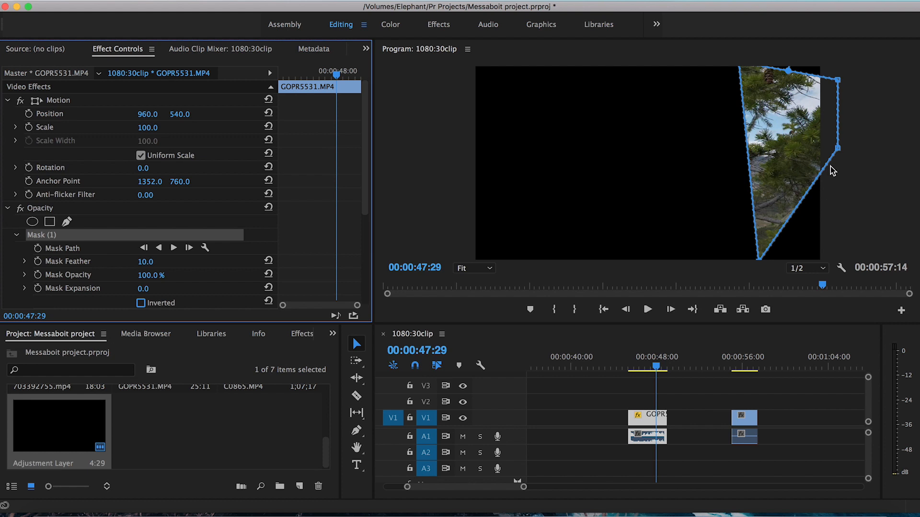
{"action": "mouse_move", "coordinate": [745, 70]}
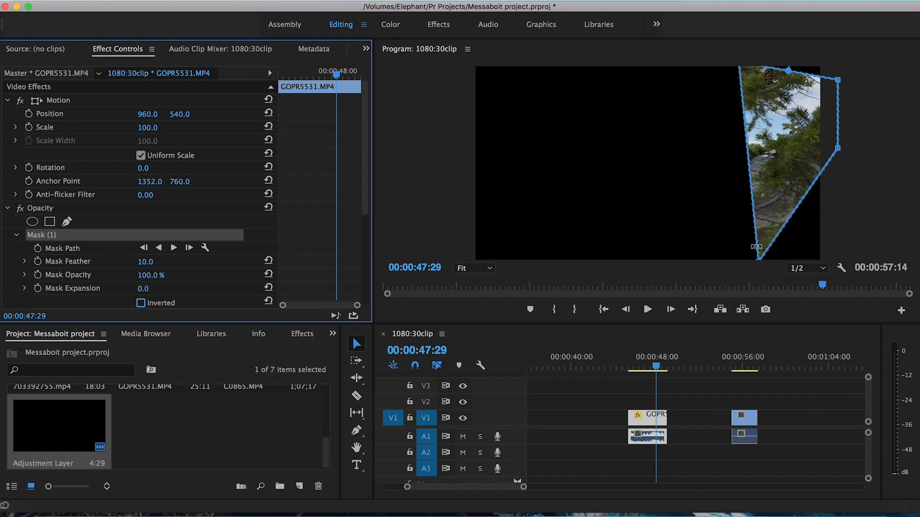
{"action": "left_click", "coordinate": [141, 303]}
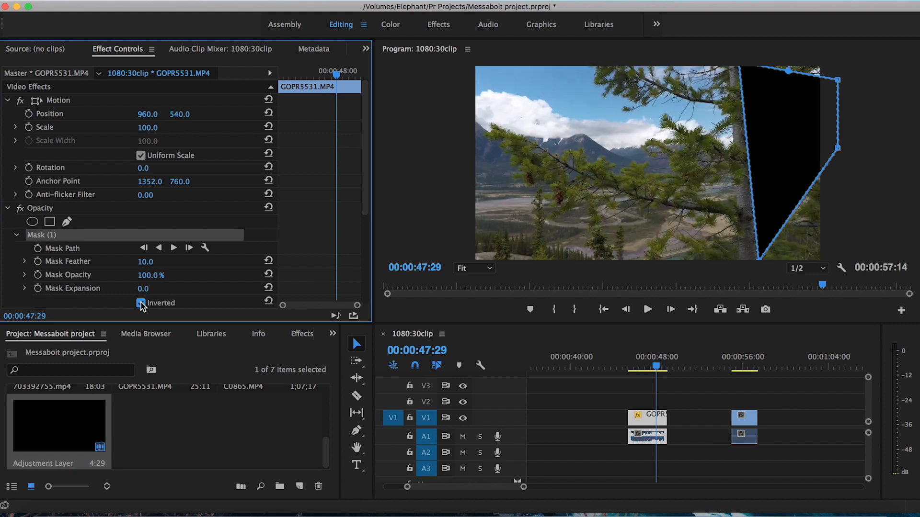
{"action": "left_click", "coordinate": [141, 303]}
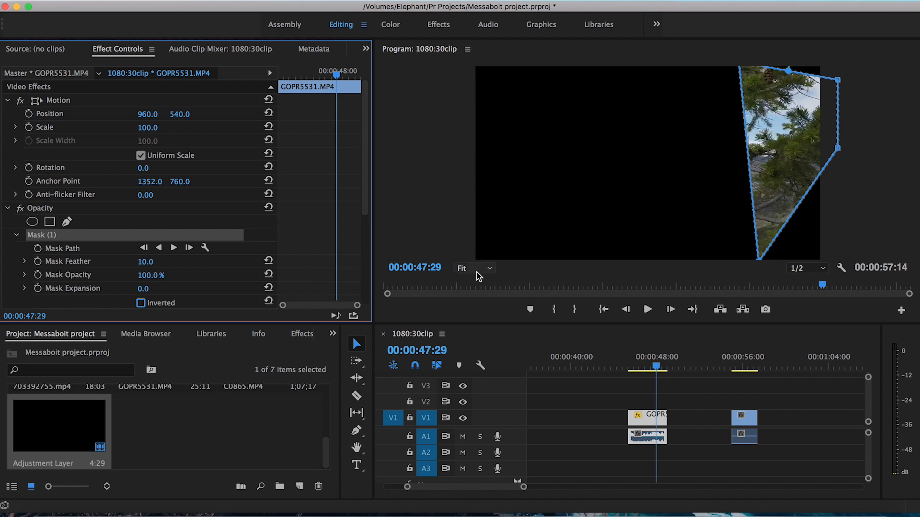
Step: Drag the mask's lower corner past the right frame edge while zoomed out, then return to Fit
{"action": "left_click", "coordinate": [473, 269]}
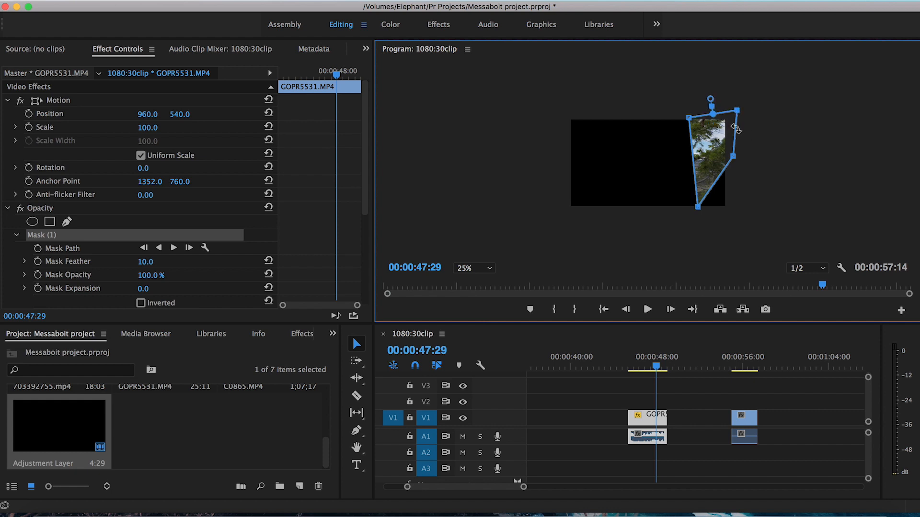
{"action": "left_click_drag", "start_coordinate": [732, 156], "coordinate": [756, 231]}
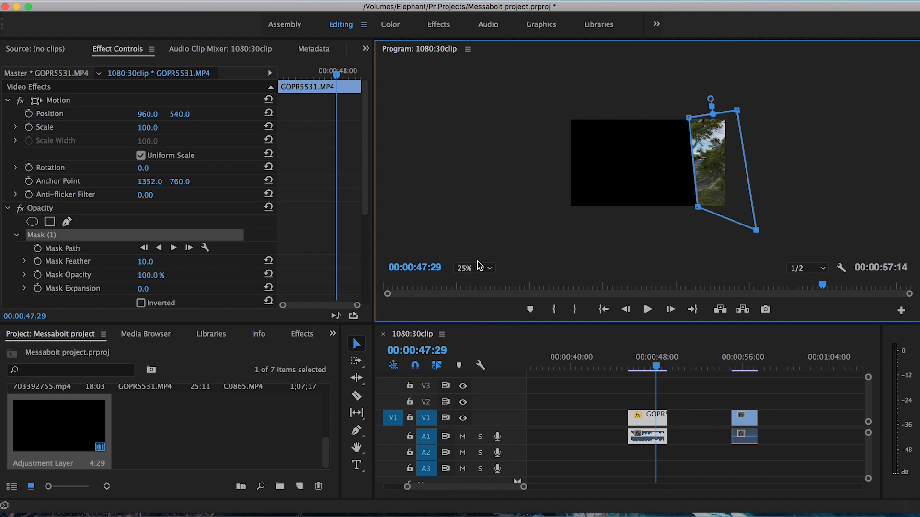
{"action": "left_click", "coordinate": [475, 267]}
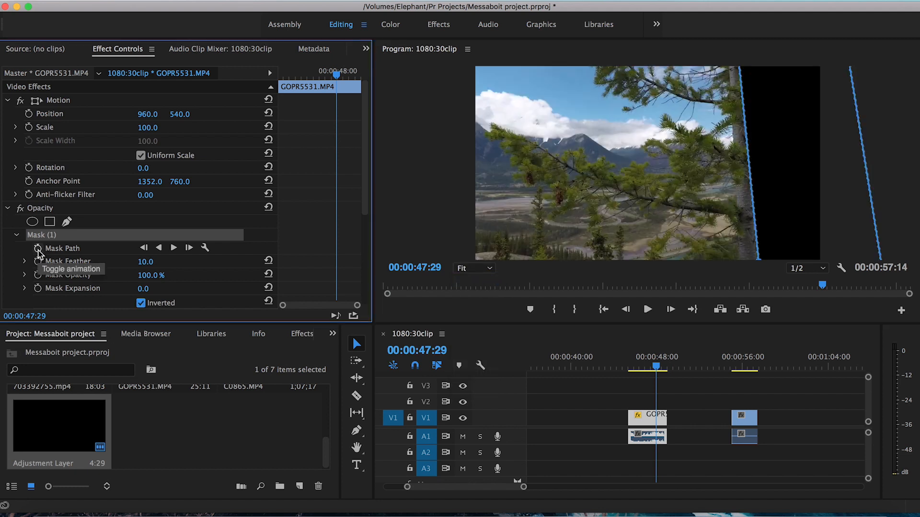
Step: Keyframe the mask path, stepping it back frame by frame from 47:29 to about 47:19
{"action": "left_click", "coordinate": [38, 248]}
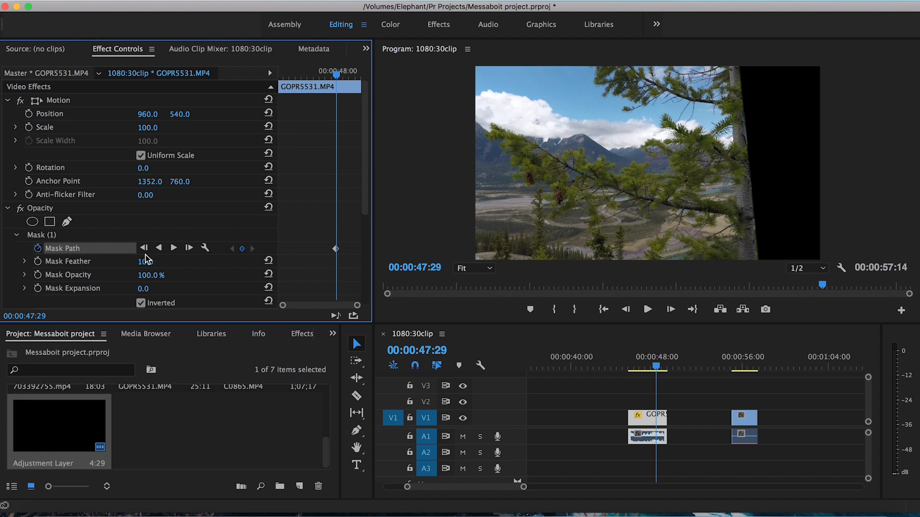
{"action": "mouse_move", "coordinate": [143, 248]}
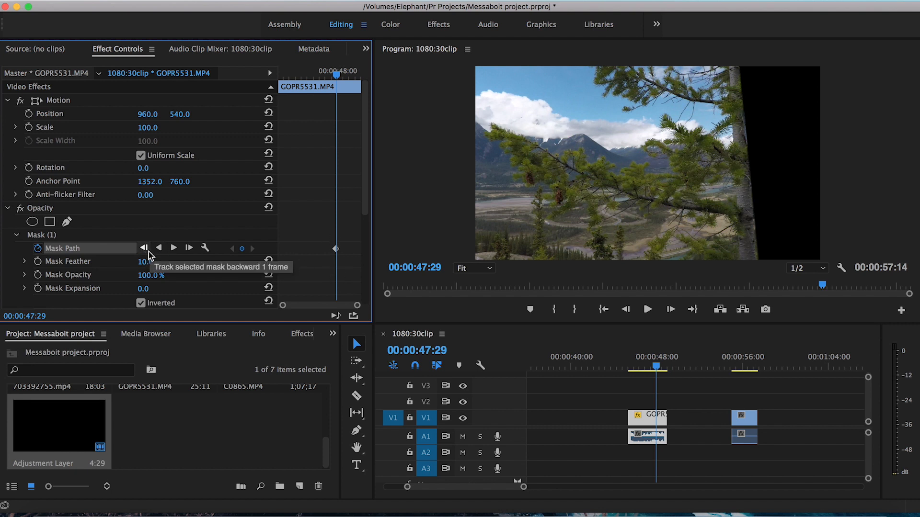
{"action": "left_click", "coordinate": [144, 248]}
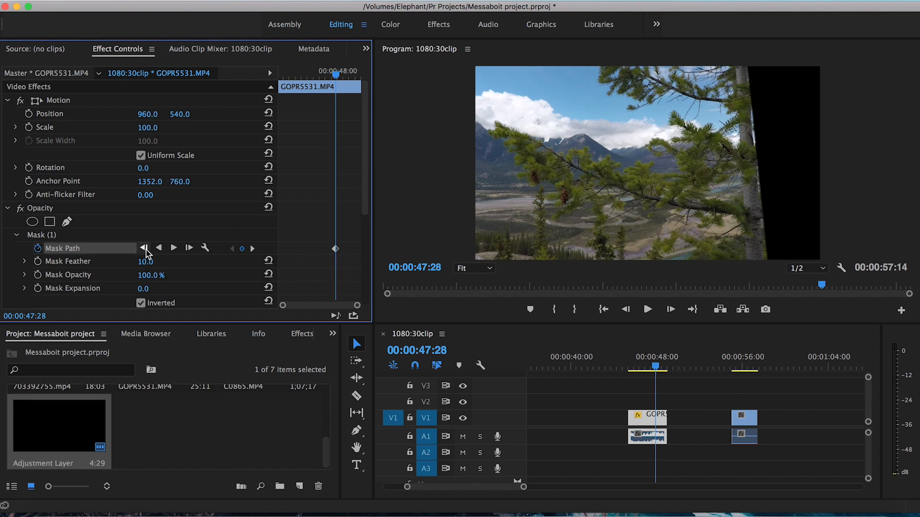
{"action": "left_click", "coordinate": [172, 247]}
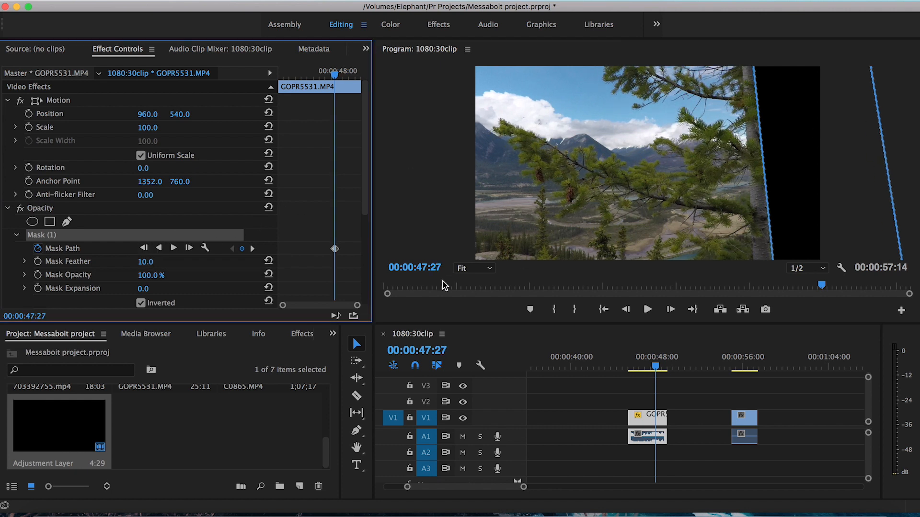
{"action": "left_click", "coordinate": [144, 247]}
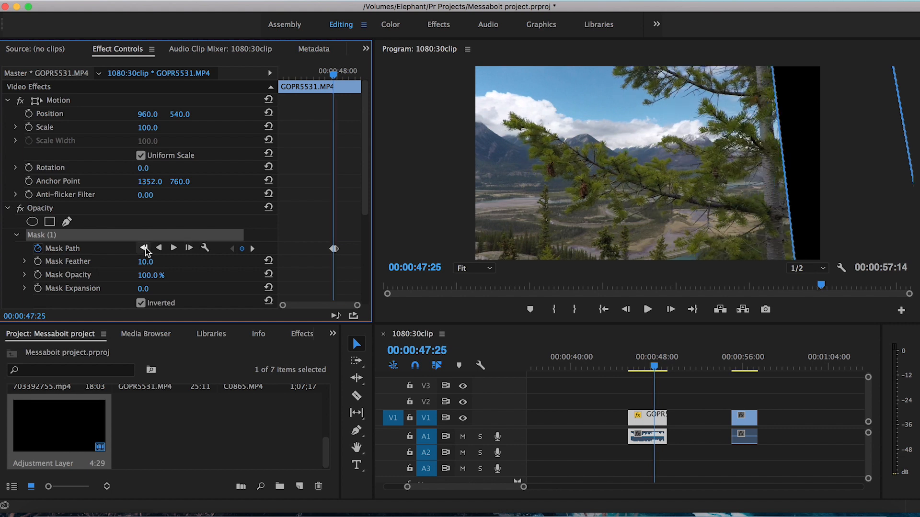
{"action": "left_click", "coordinate": [145, 247]}
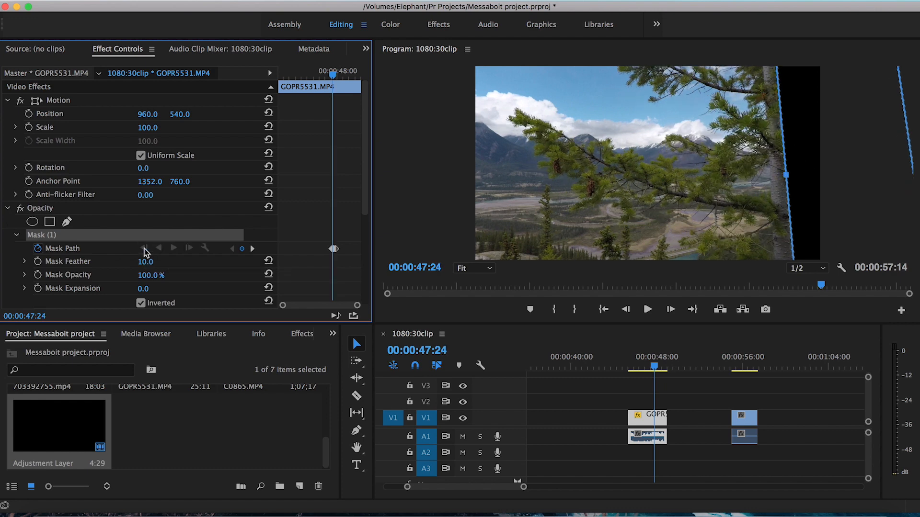
{"action": "left_click", "coordinate": [145, 248]}
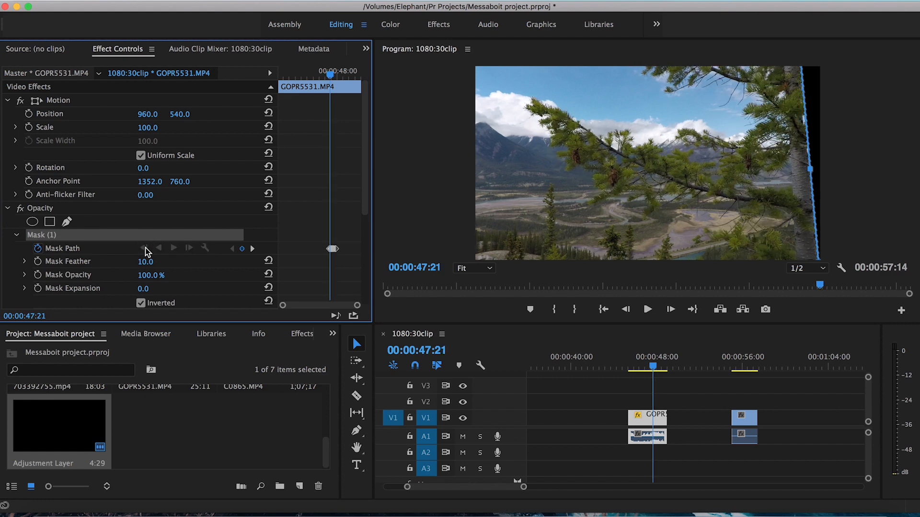
{"action": "left_click", "coordinate": [145, 248]}
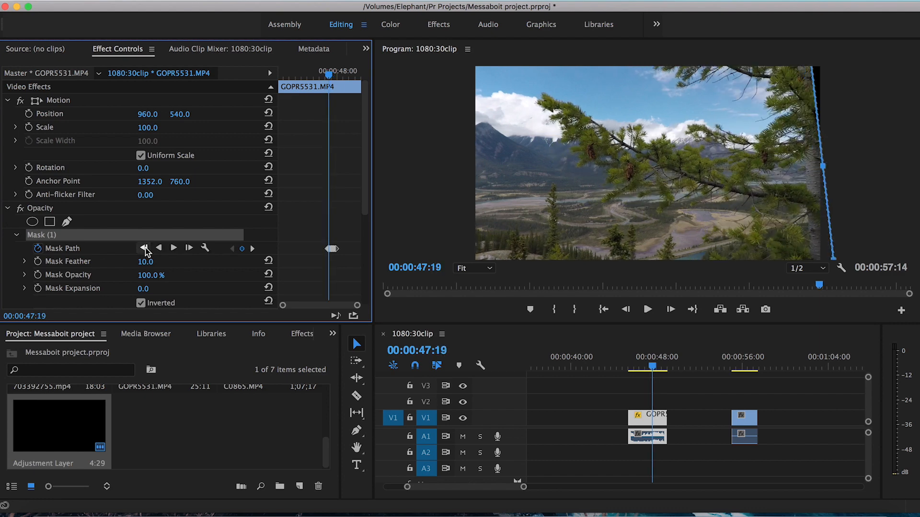
{"action": "left_click", "coordinate": [145, 248]}
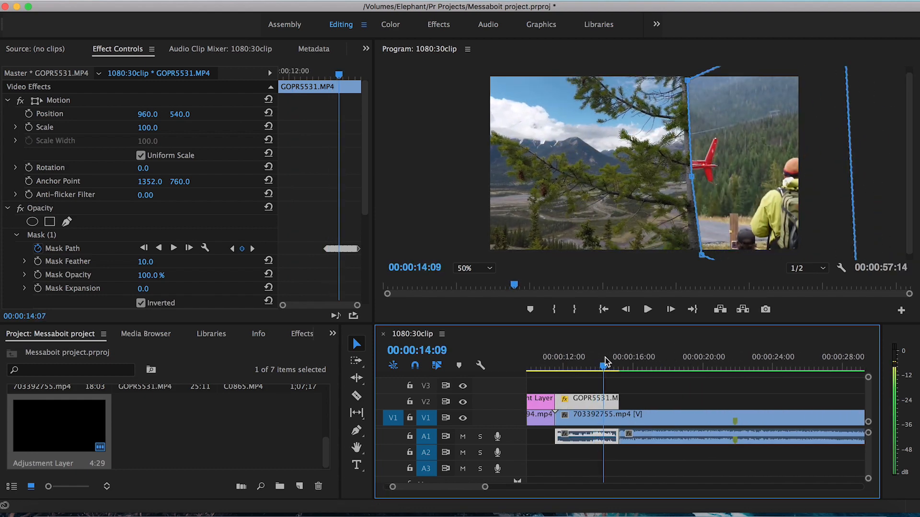
Step: Scrub the playhead to 00:00:55:29, where the C0865 phone clip appears
{"action": "left_click", "coordinate": [687, 363]}
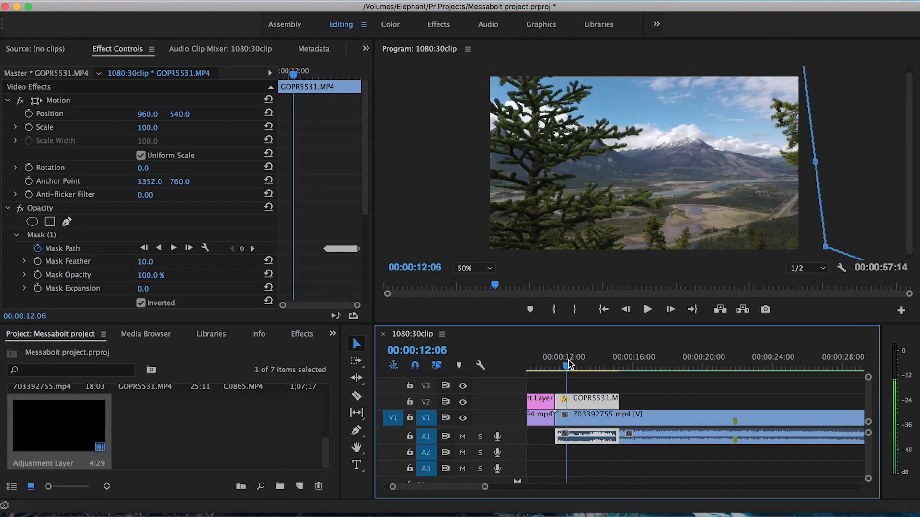
{"action": "left_click_drag", "start_coordinate": [568, 364], "coordinate": [580, 364]}
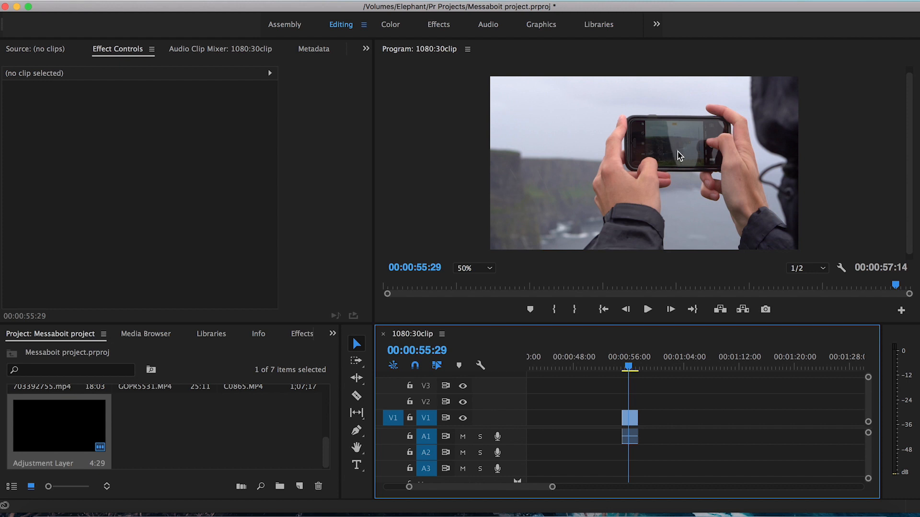
{"action": "mouse_move", "coordinate": [710, 139]}
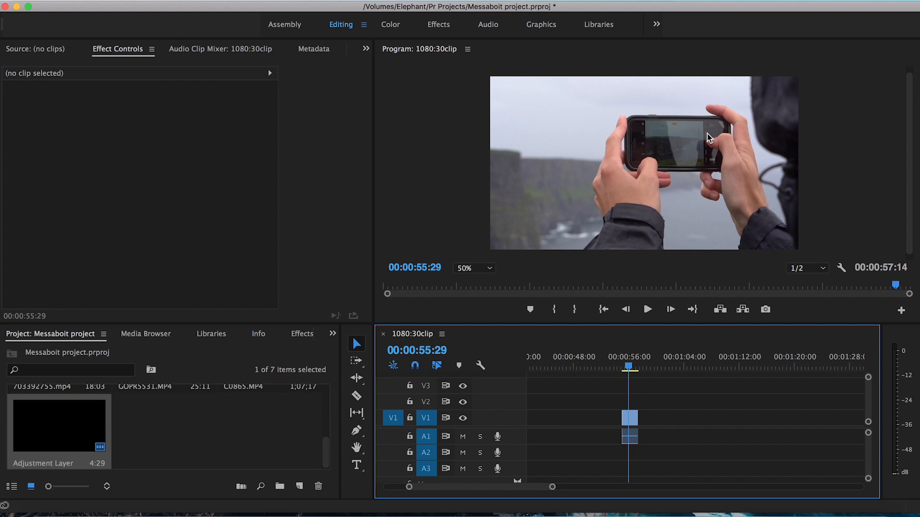
{"action": "mouse_move", "coordinate": [700, 159]}
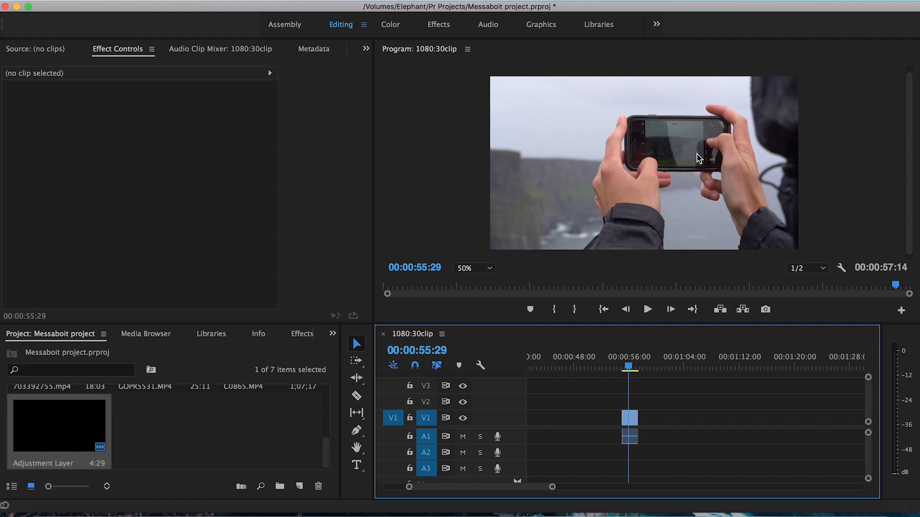
Step: Select the C0865.MP4 phone clip to load its motion and opacity settings
{"action": "left_click", "coordinate": [629, 418]}
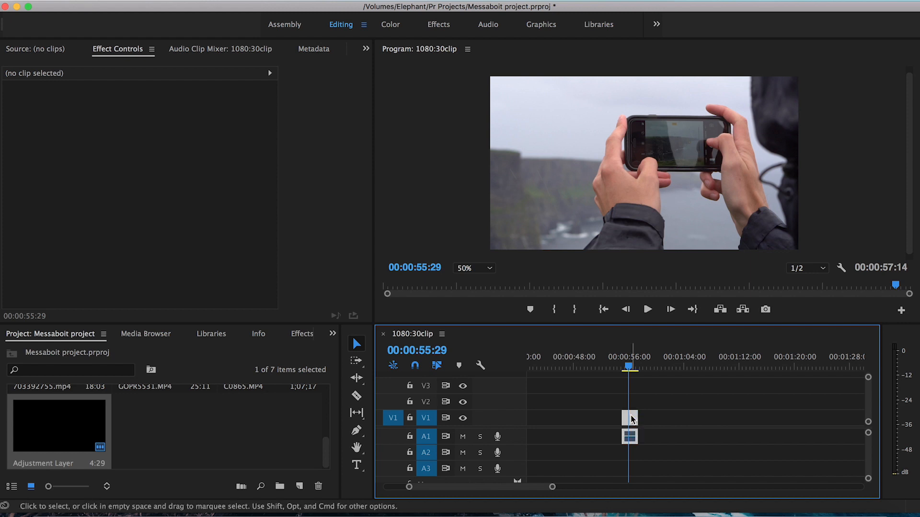
{"action": "left_click", "coordinate": [629, 418]}
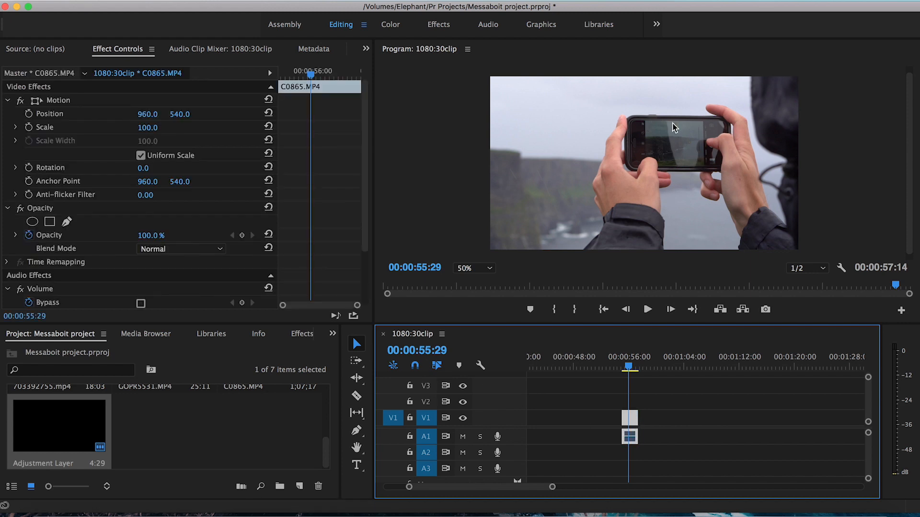
{"action": "mouse_move", "coordinate": [657, 170]}
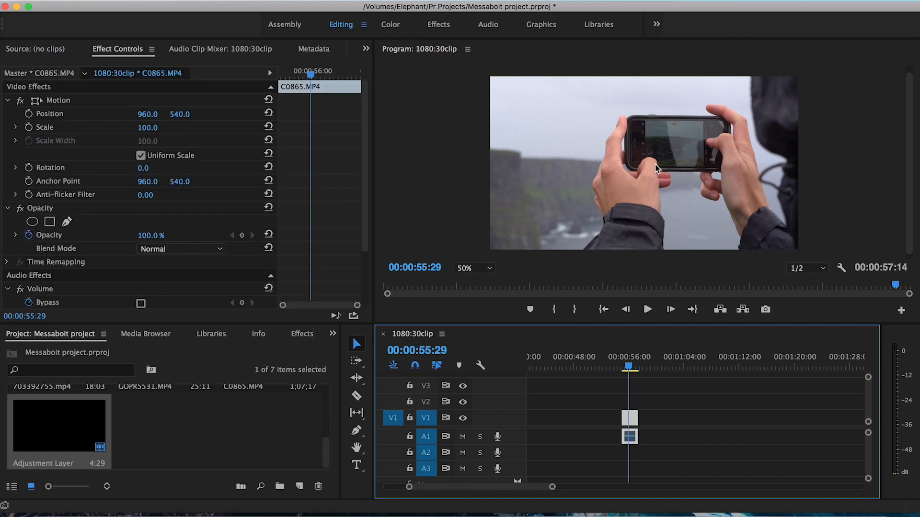
{"action": "mouse_move", "coordinate": [49, 222]}
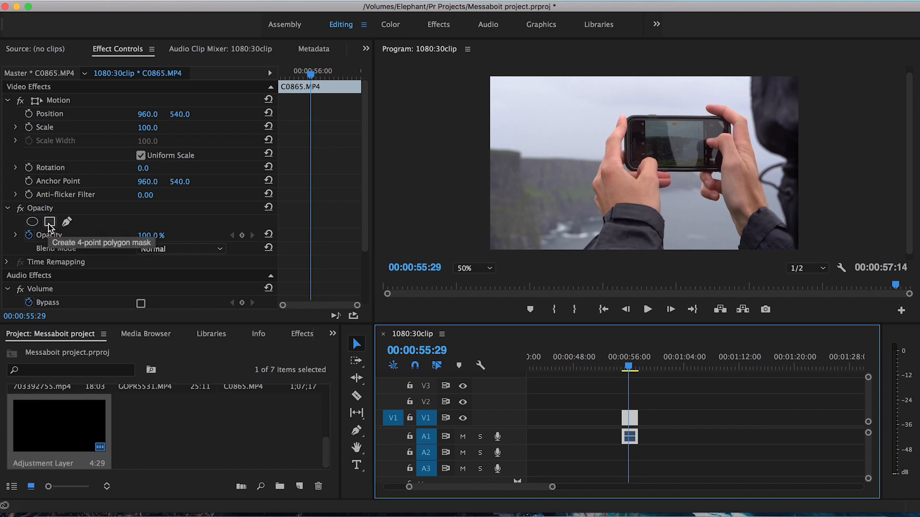
{"action": "mouse_move", "coordinate": [67, 222]}
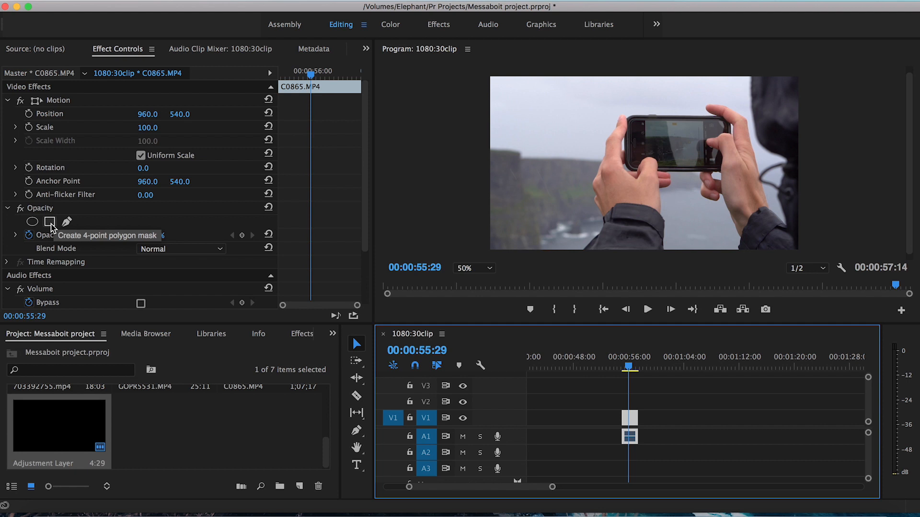
Step: Add an inverted four-point mask at 75% preview zoom and fit its corners to the phone screen
{"action": "left_click", "coordinate": [49, 221]}
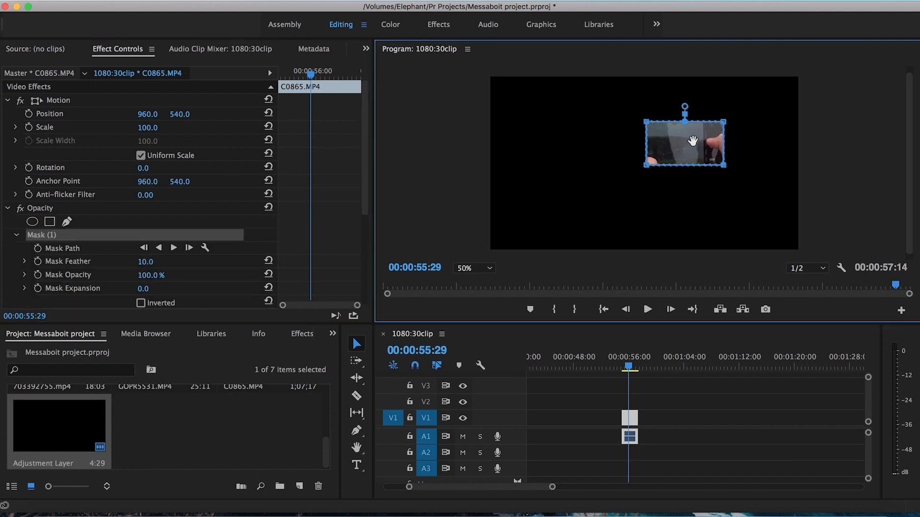
{"action": "left_click", "coordinate": [141, 304]}
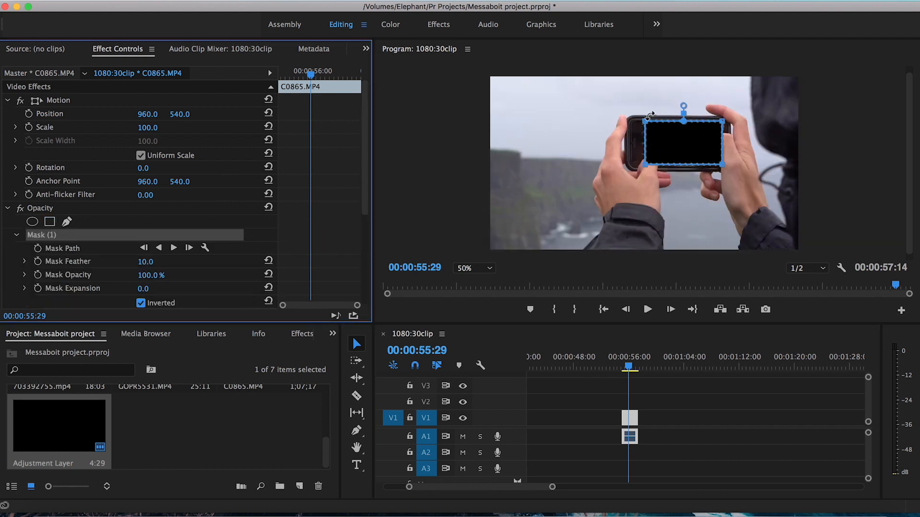
{"action": "left_click", "coordinate": [474, 268]}
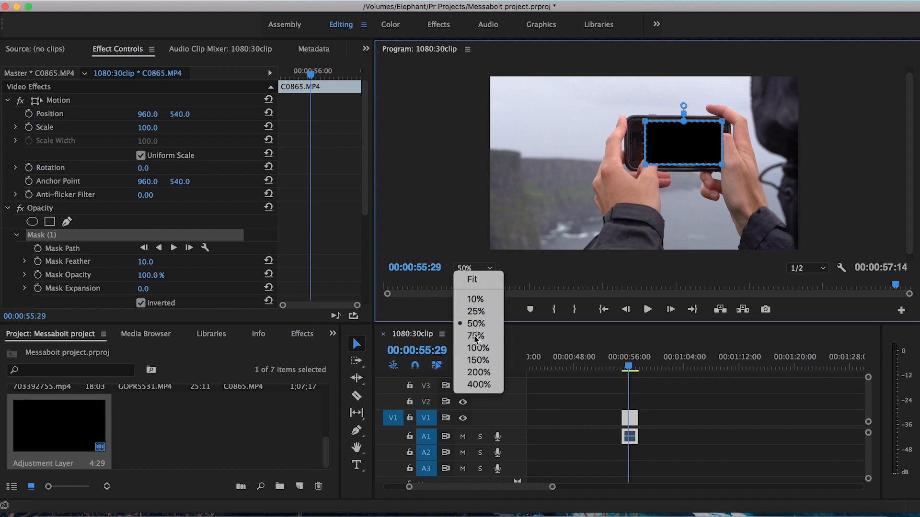
{"action": "left_click", "coordinate": [475, 335]}
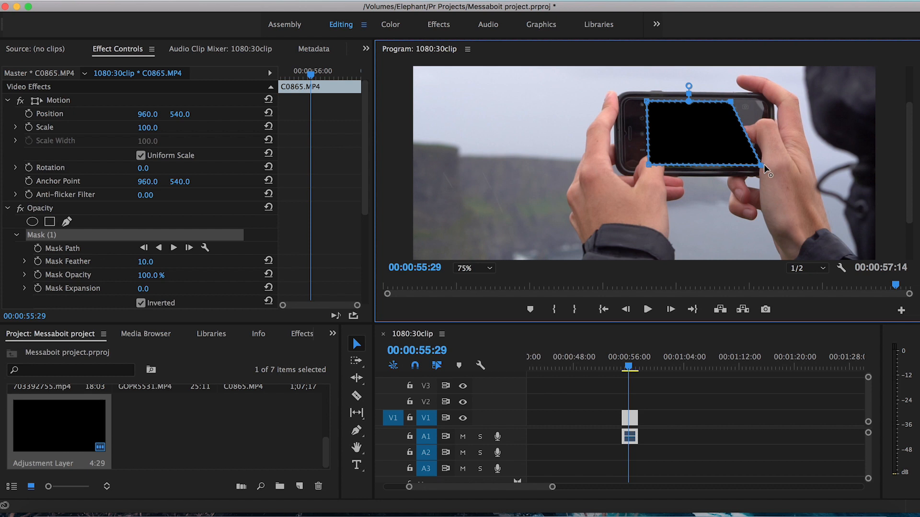
{"action": "left_click_drag", "start_coordinate": [769, 174], "coordinate": [733, 169]}
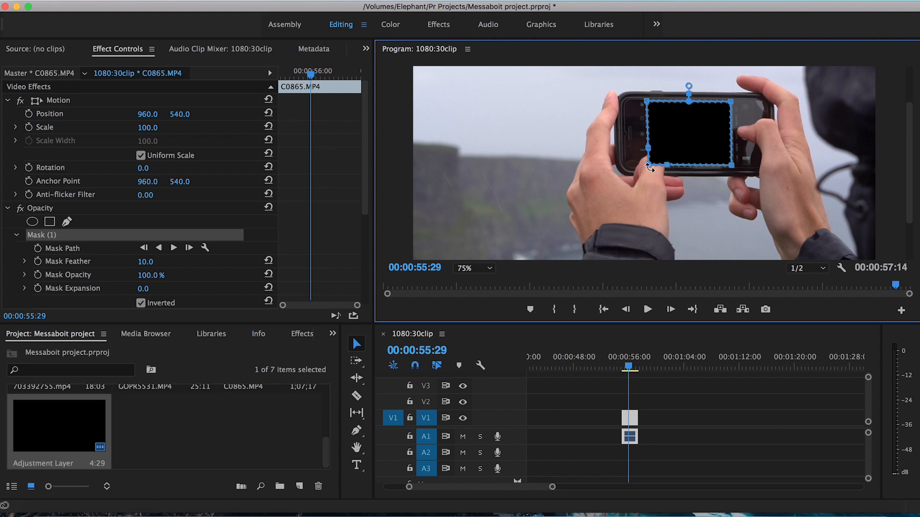
{"action": "left_click_drag", "start_coordinate": [650, 162], "coordinate": [661, 162]}
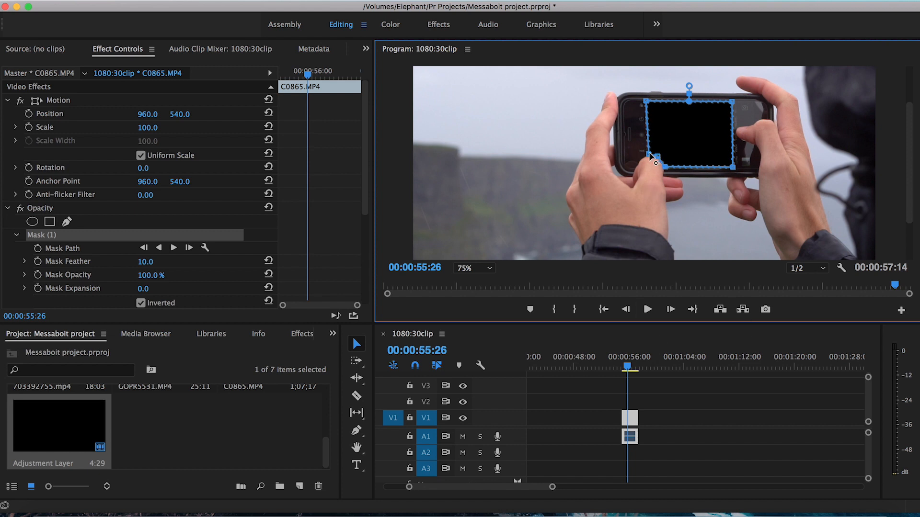
{"action": "mouse_move", "coordinate": [748, 206]}
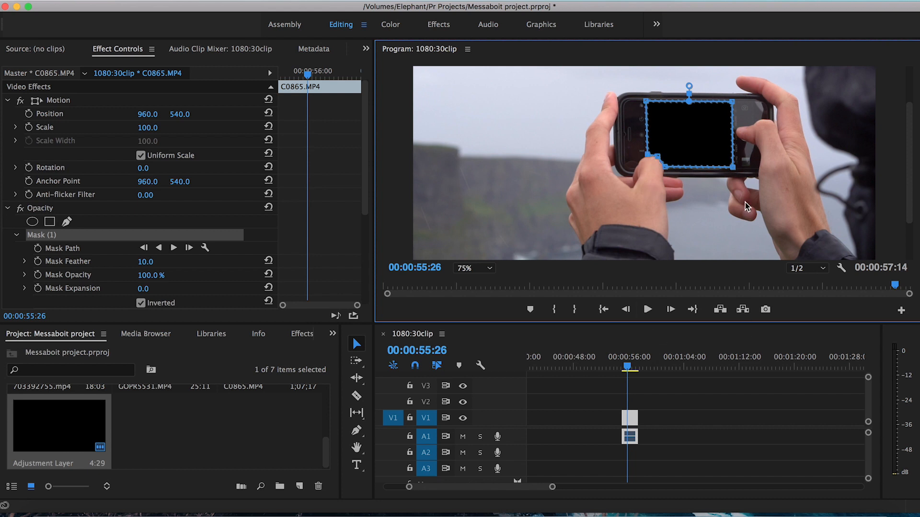
{"action": "mouse_move", "coordinate": [749, 342]}
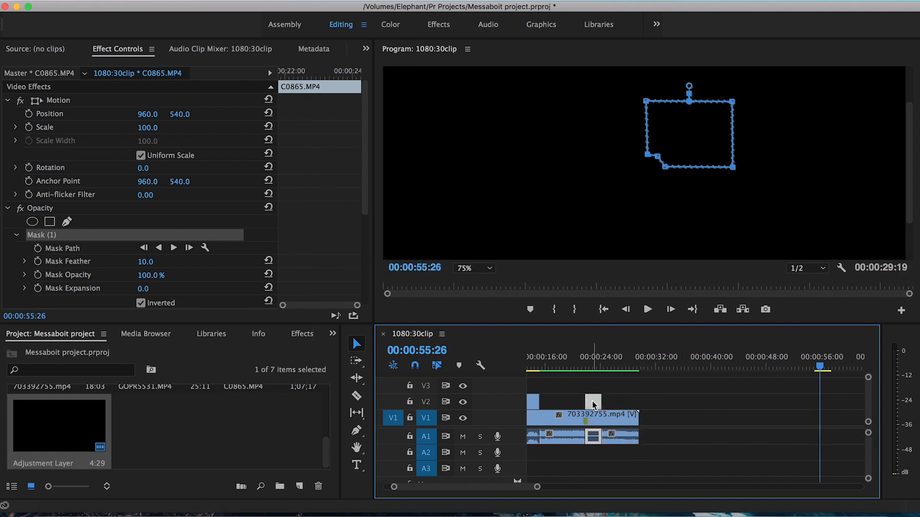
Step: Select the C0865 phone clip above 703392755.mp4 and move the playhead to where they overlap
{"action": "left_click", "coordinate": [588, 363]}
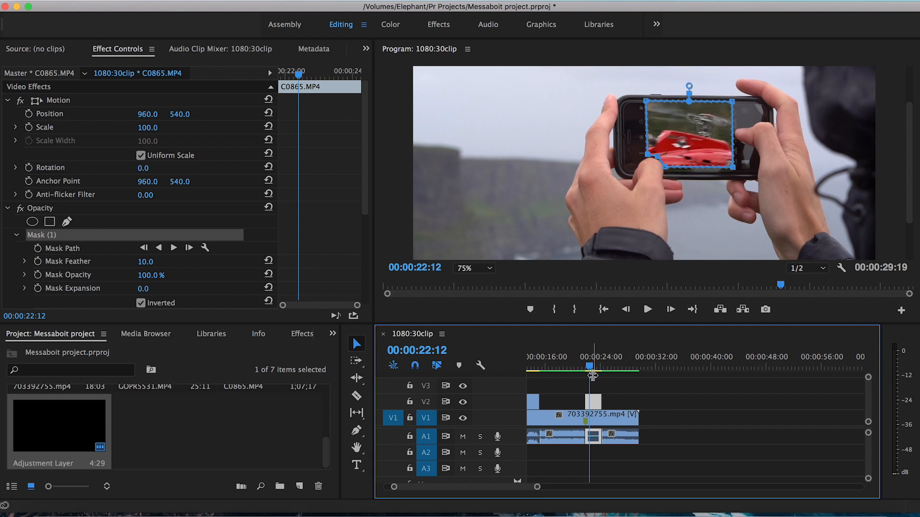
{"action": "left_click", "coordinate": [582, 413]}
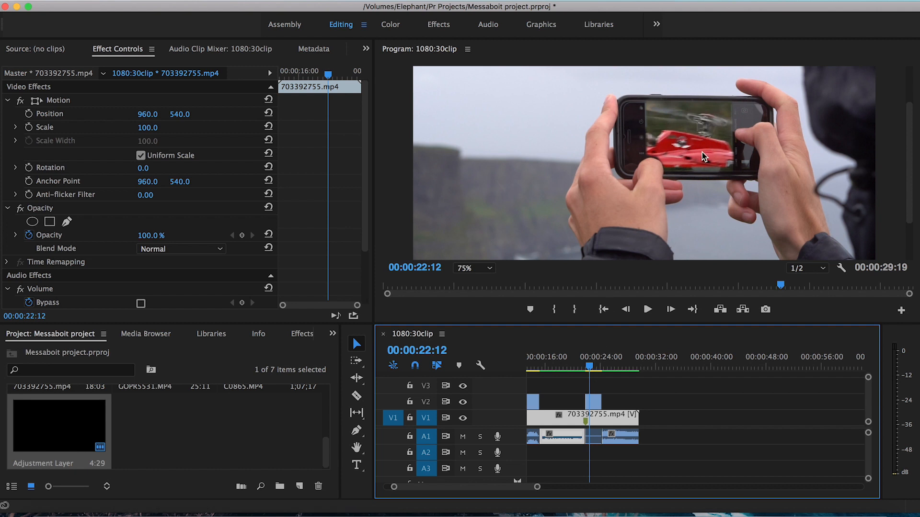
Step: Hide V2, fit the preview, and scale the helicopter clip to 44 at position 1024, 409
{"action": "left_click", "coordinate": [473, 268]}
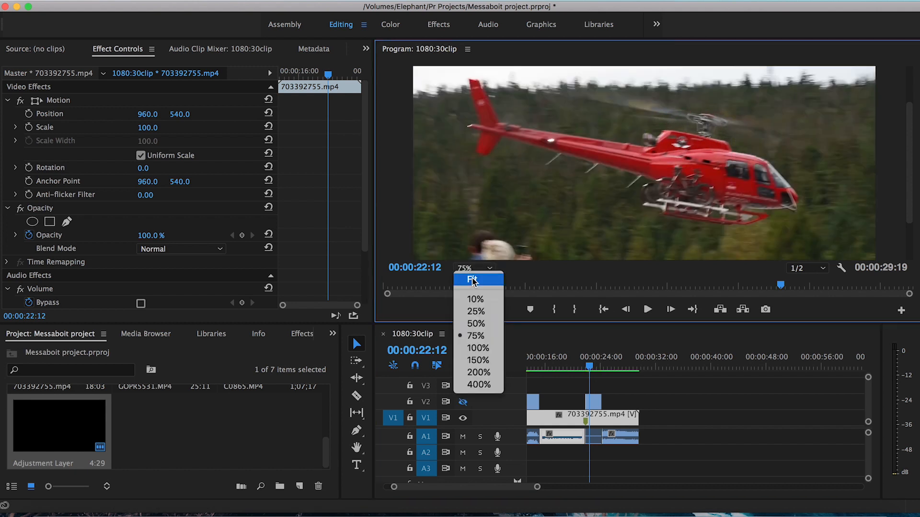
{"action": "left_click", "coordinate": [473, 278]}
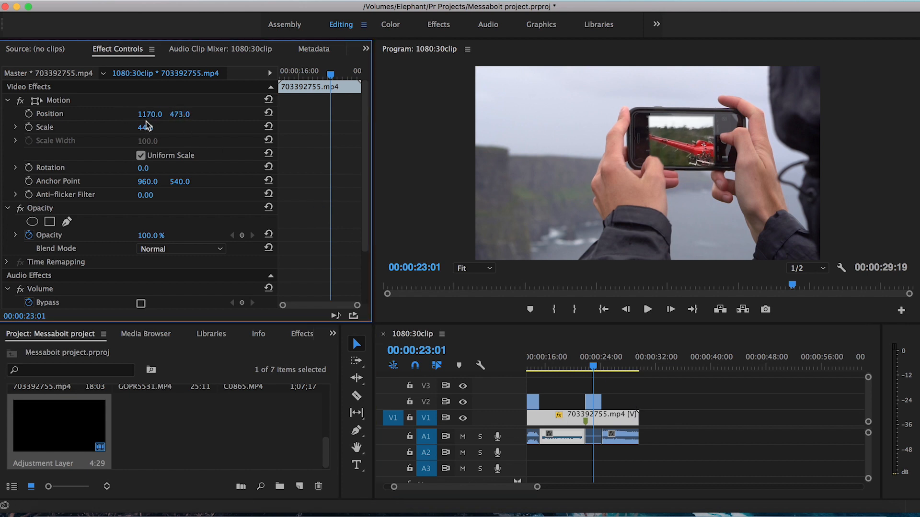
{"action": "left_click_drag", "start_coordinate": [150, 114], "coordinate": [178, 114]}
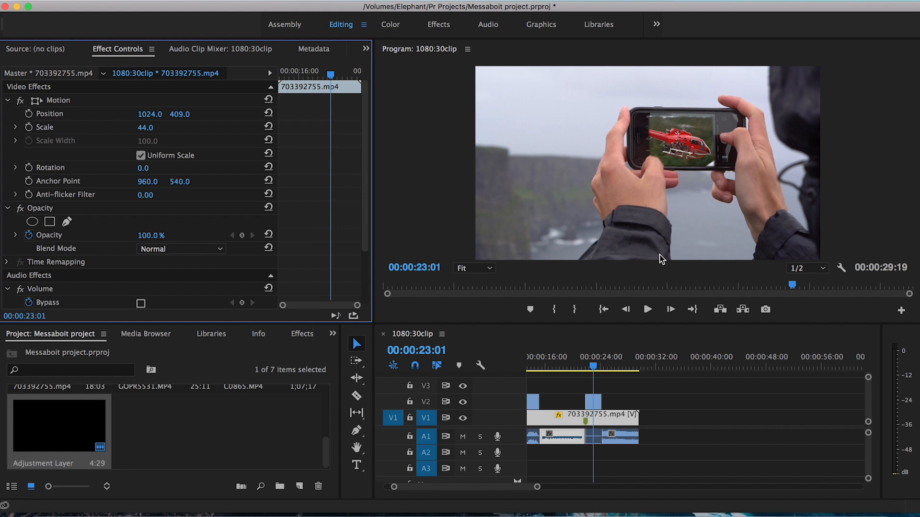
{"action": "mouse_move", "coordinate": [646, 128]}
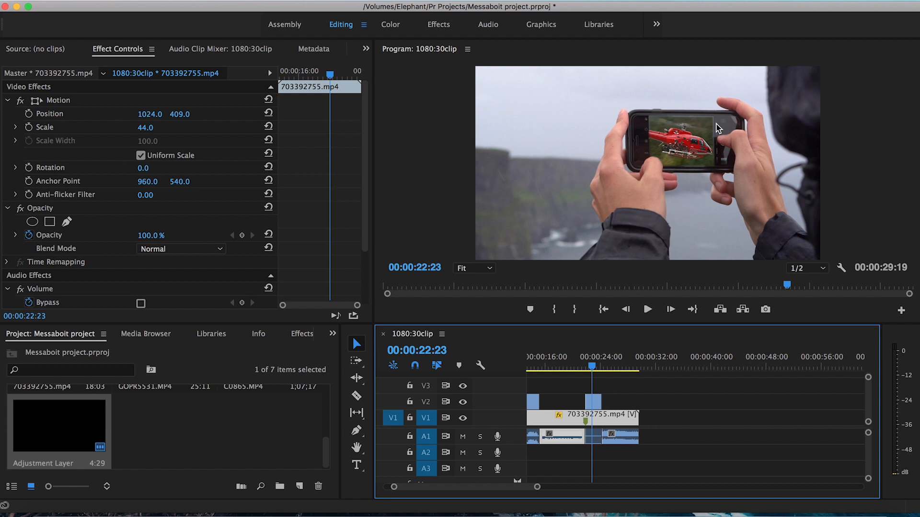
{"action": "mouse_move", "coordinate": [706, 148]}
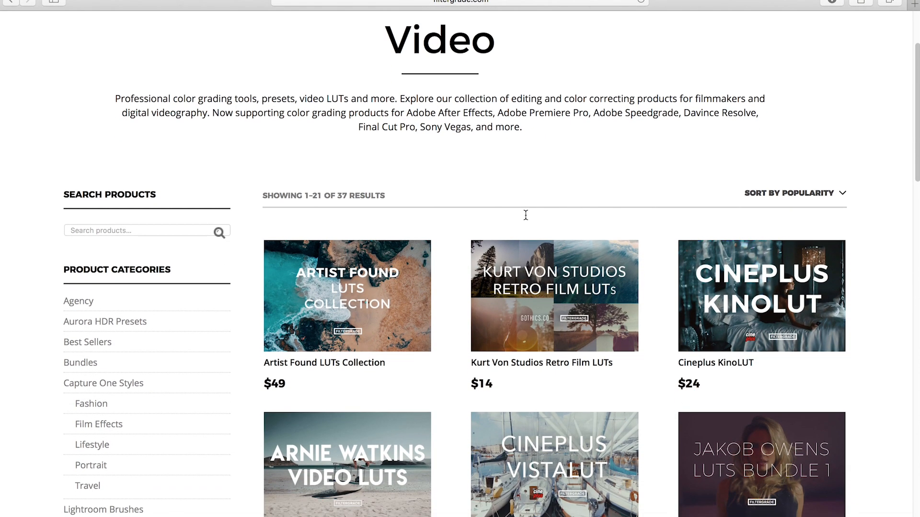
Step: Scroll through the FilterGrade Video page's LUT packs, such as The Cine Pack and Cineplus SpectraLUT
{"action": "scroll", "scroll_direction": "down", "scroll_amount": 3}
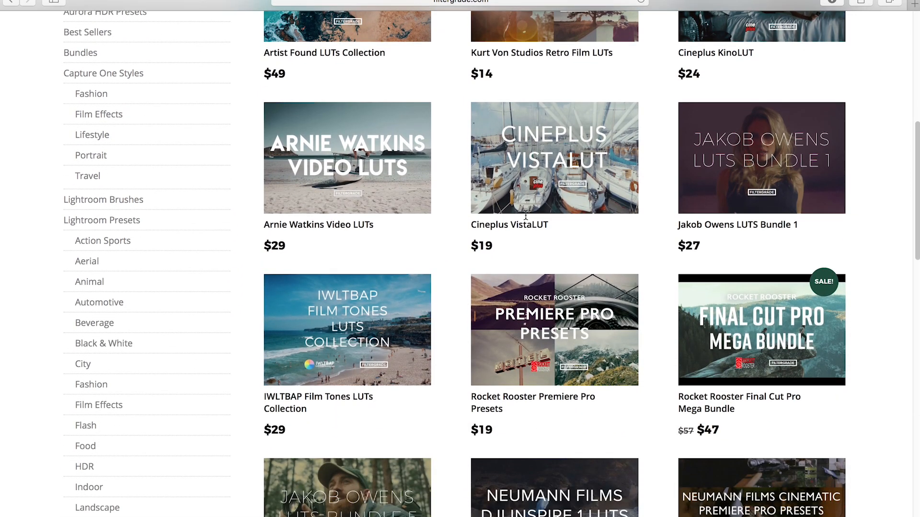
{"action": "scroll", "scroll_direction": "down", "scroll_amount": 3}
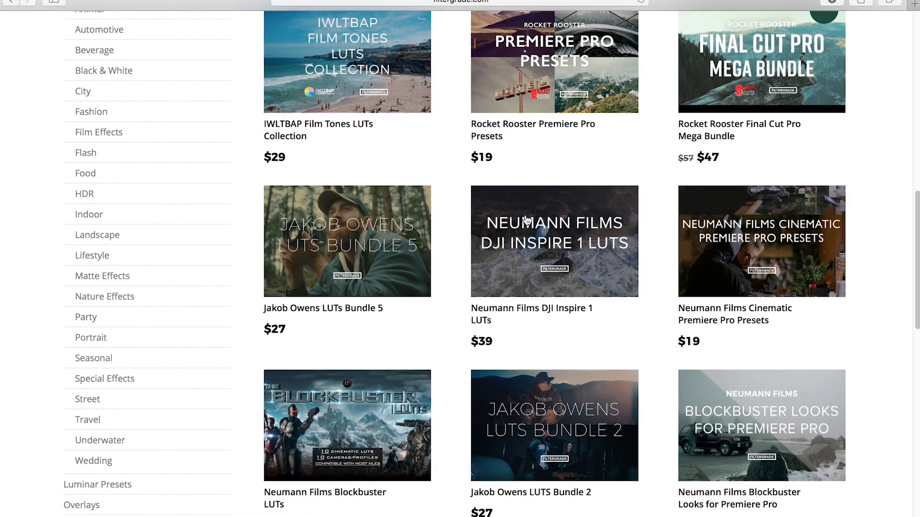
{"action": "scroll", "scroll_direction": "down", "scroll_amount": 3}
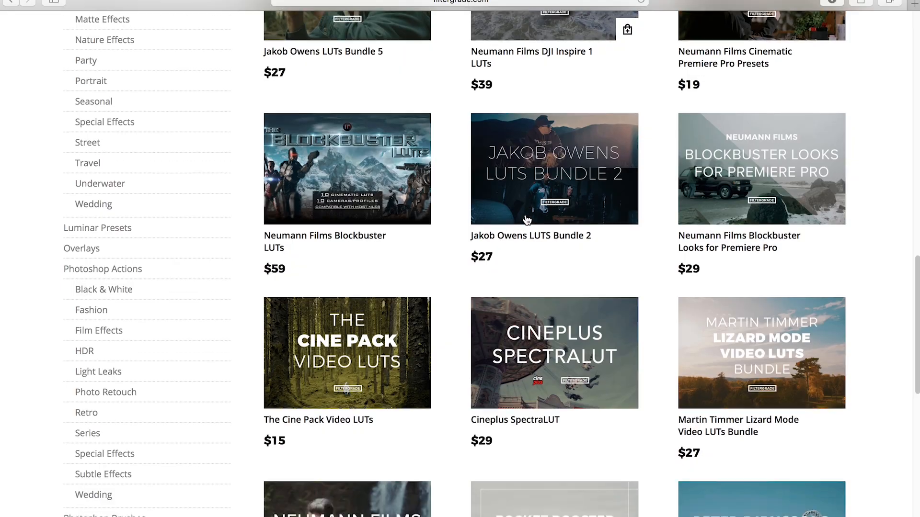